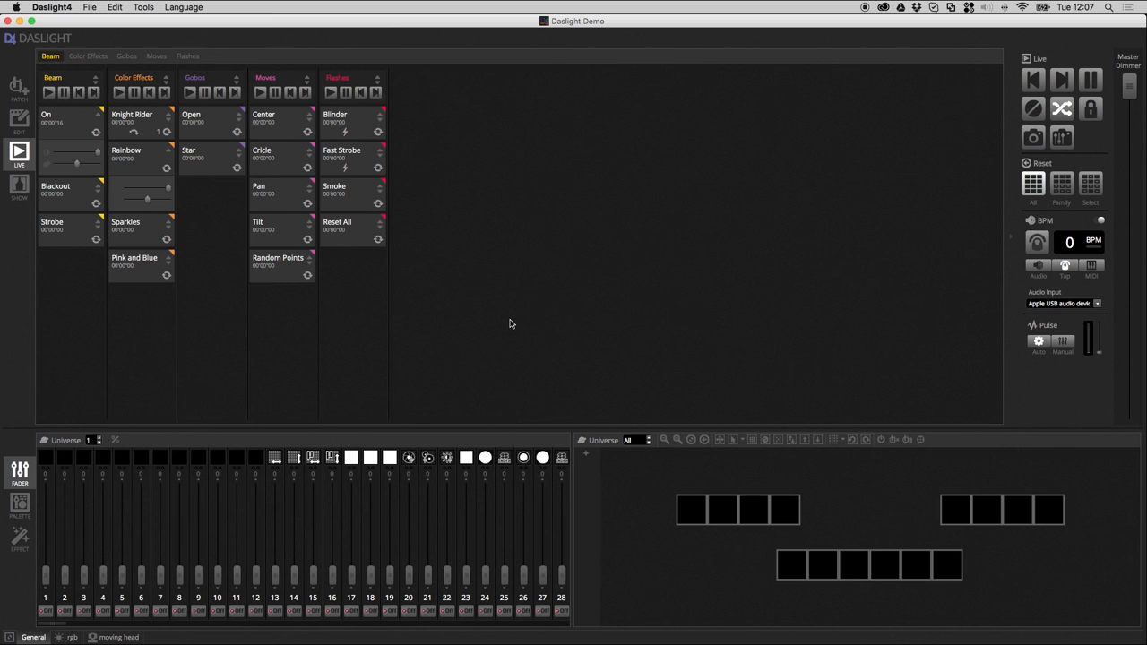
{"action": "mouse_move", "coordinate": [335, 314]}
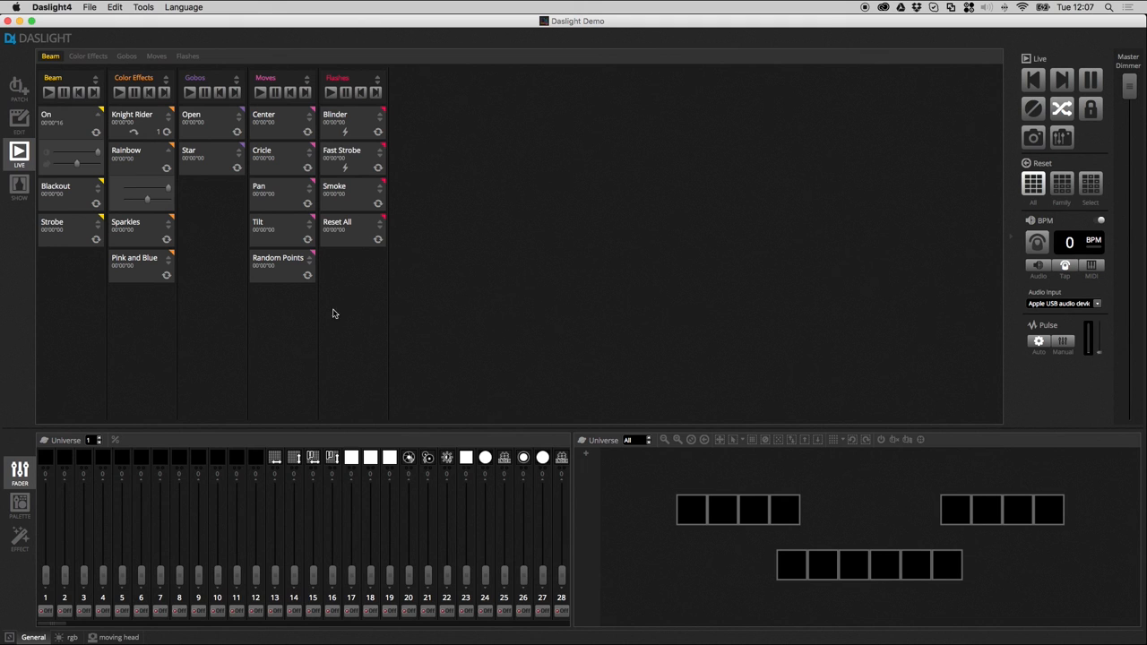
{"action": "mouse_move", "coordinate": [304, 266]}
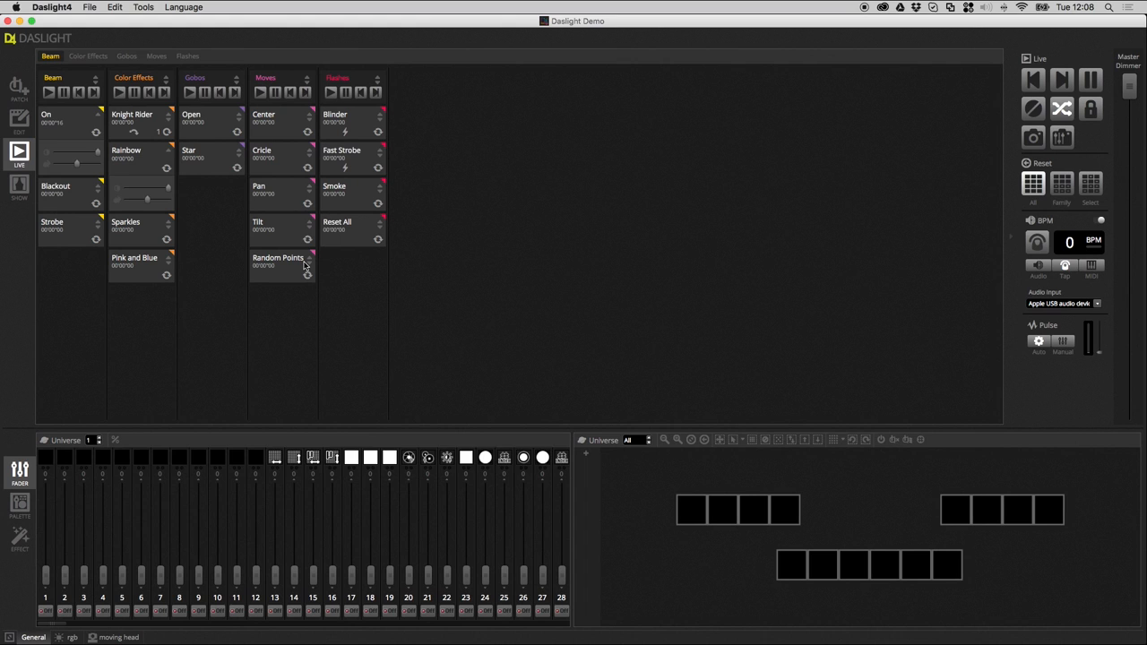
{"action": "mouse_move", "coordinate": [373, 238]}
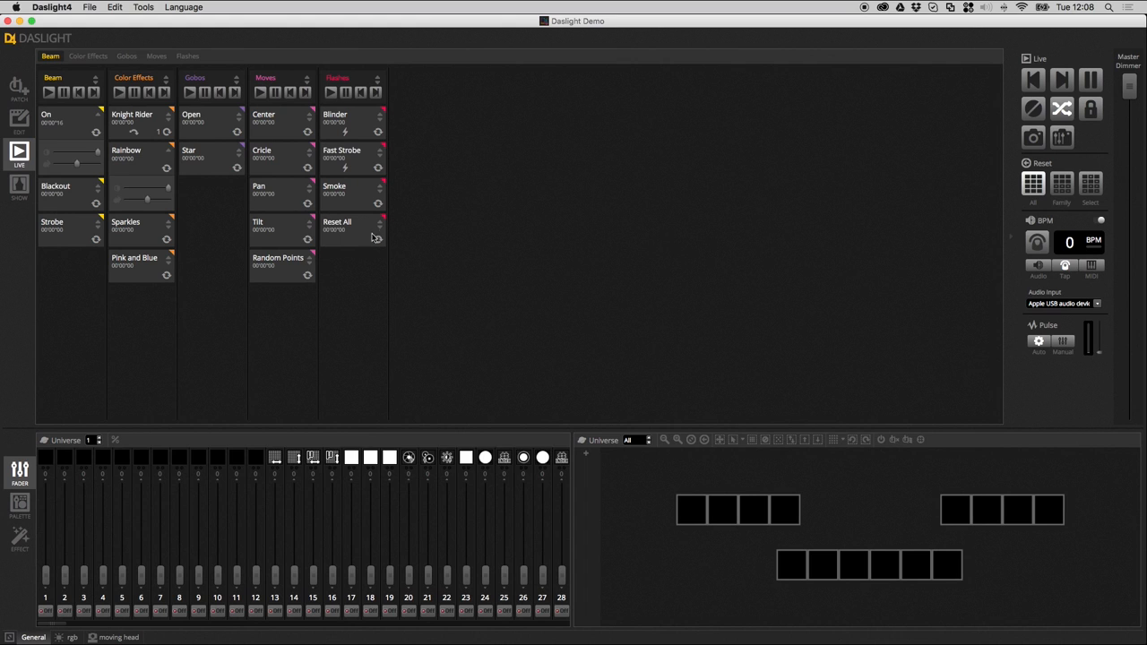
{"action": "mouse_move", "coordinate": [191, 244]}
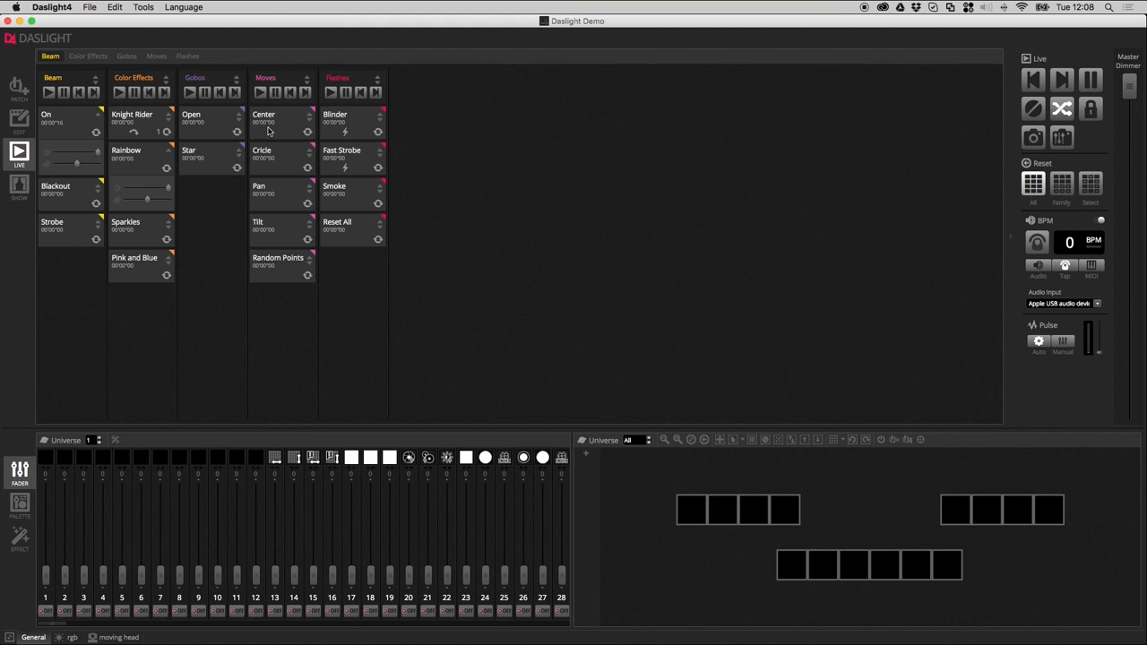
{"action": "mouse_move", "coordinate": [266, 131]}
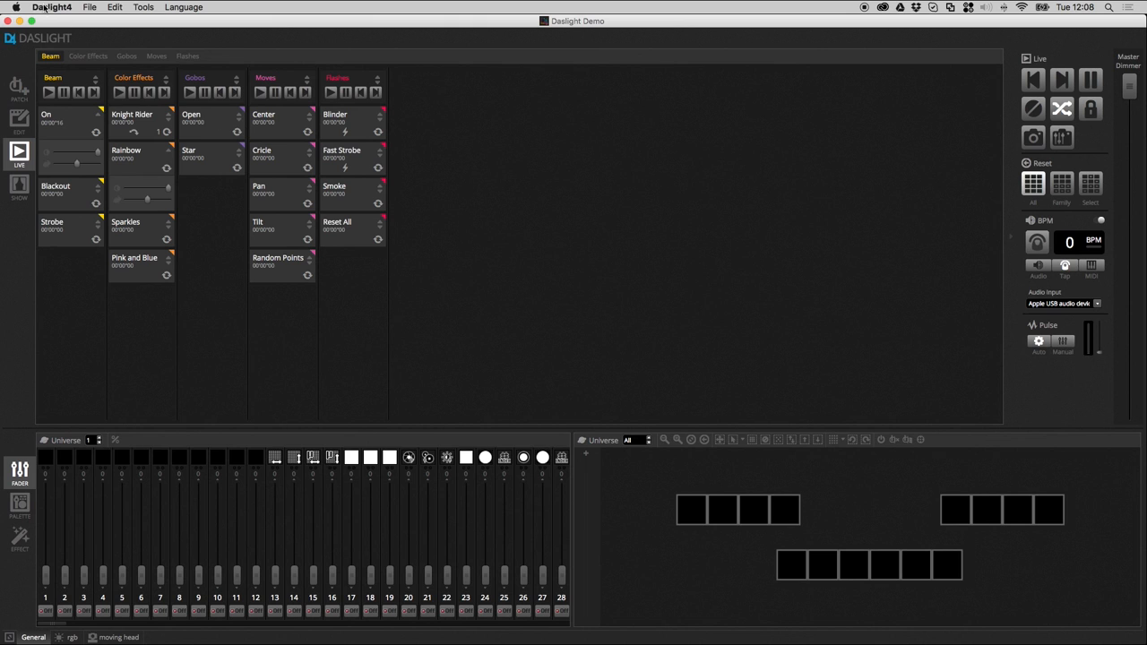
Review the connected interface's settings in Preferences and close them
{"action": "left_click", "coordinate": [52, 8]}
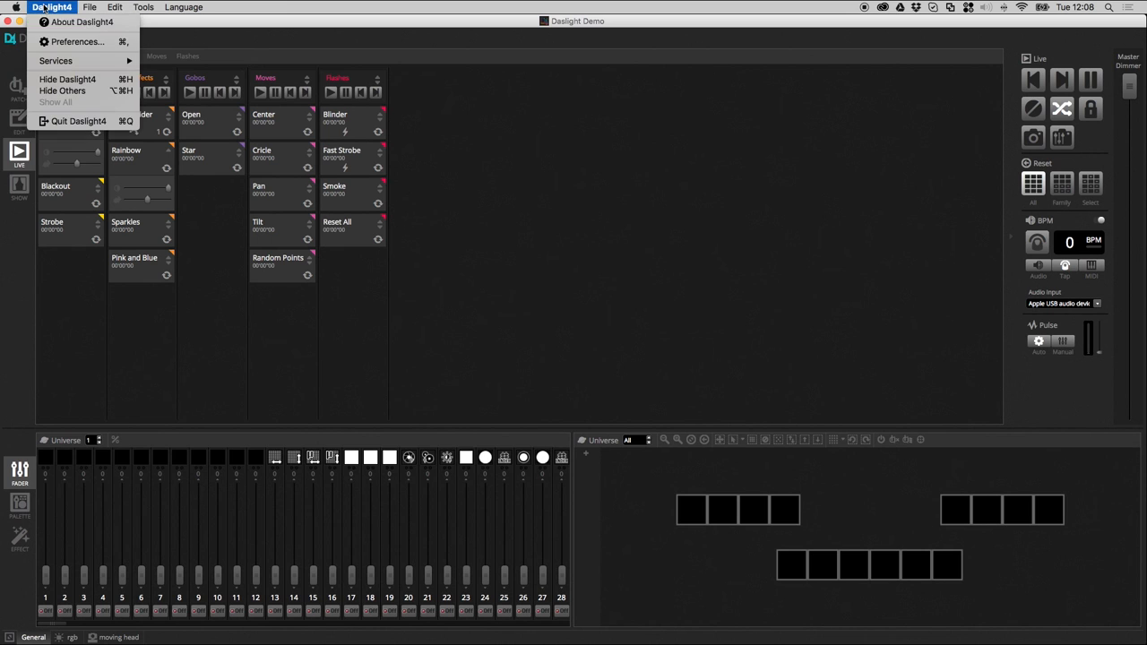
{"action": "left_click", "coordinate": [52, 7]}
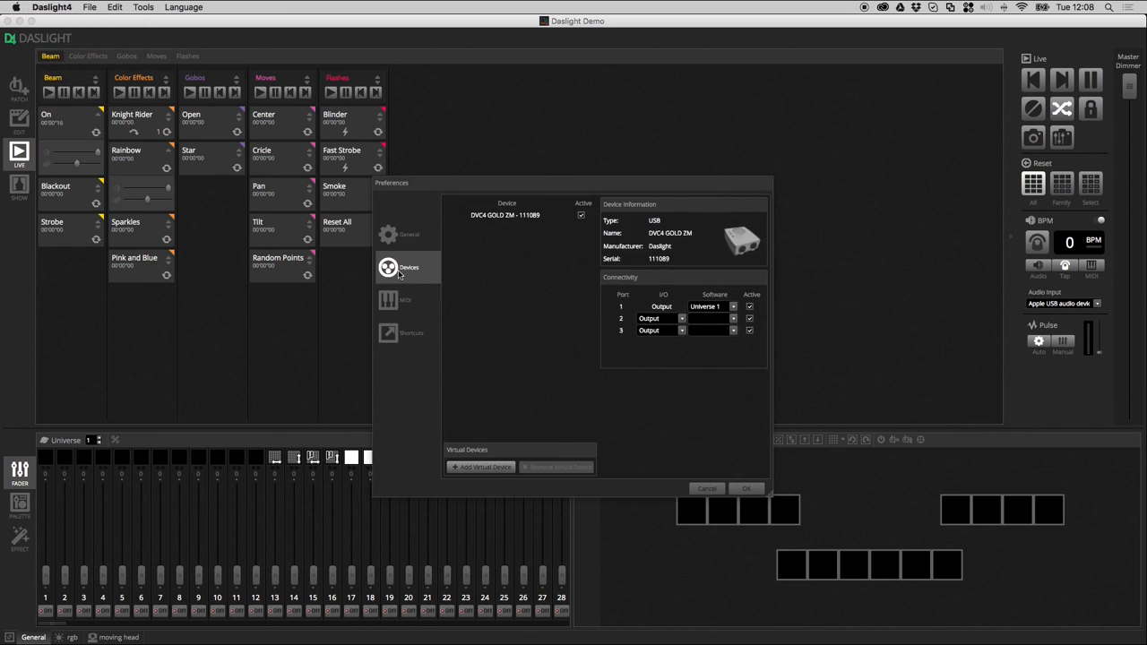
{"action": "left_click", "coordinate": [506, 215]}
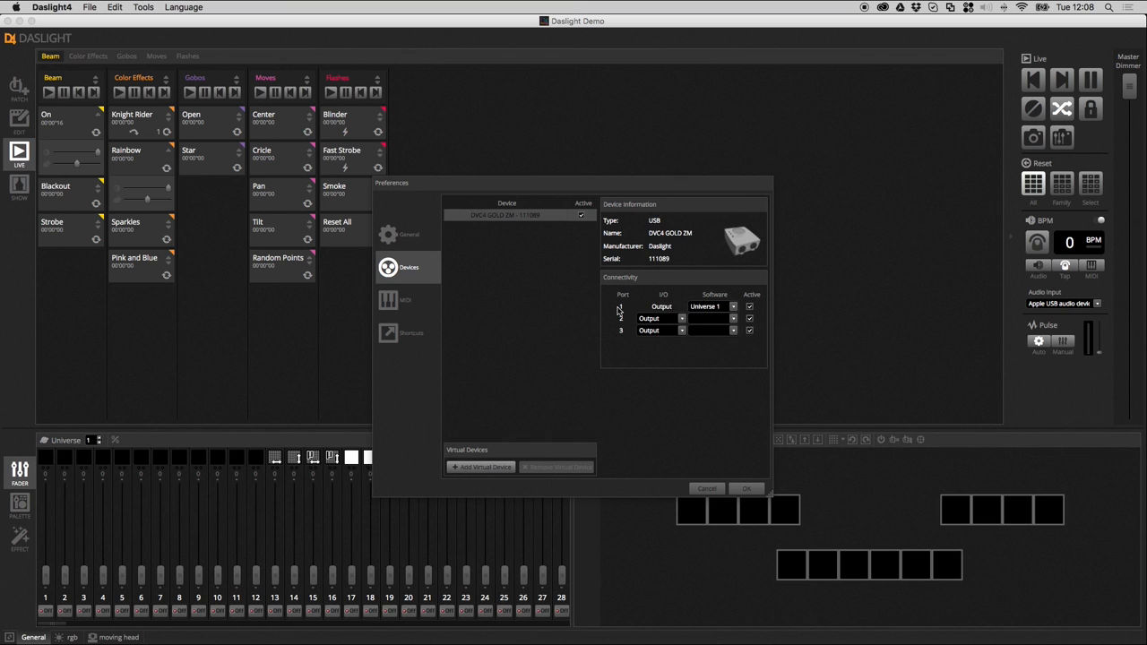
{"action": "mouse_move", "coordinate": [535, 267]}
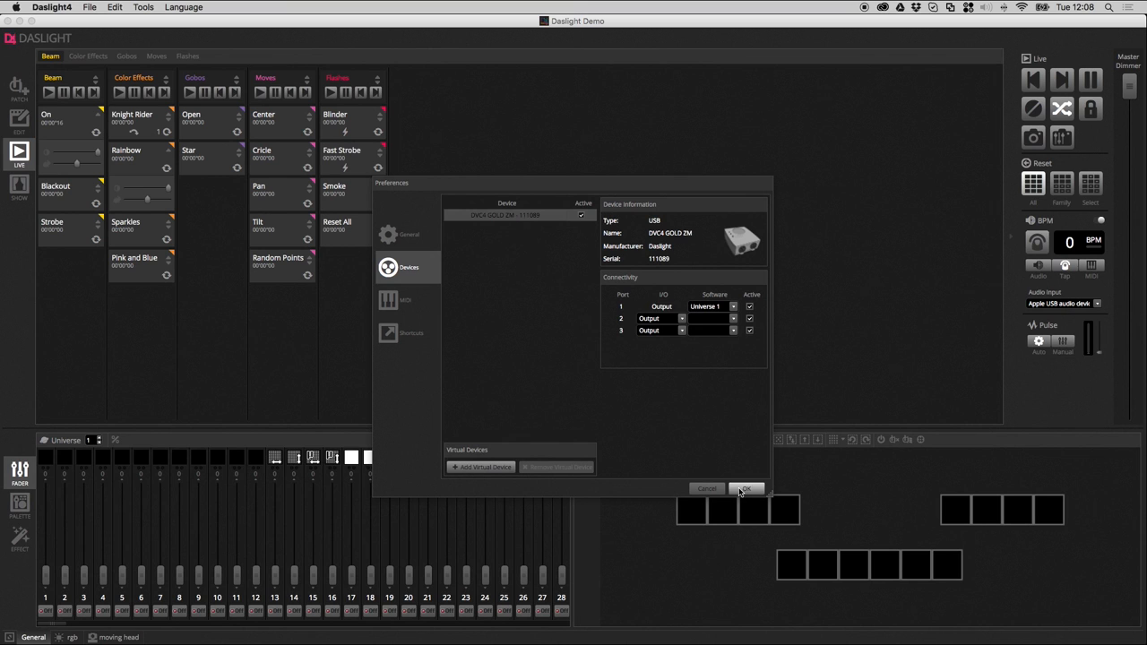
{"action": "left_click", "coordinate": [746, 489]}
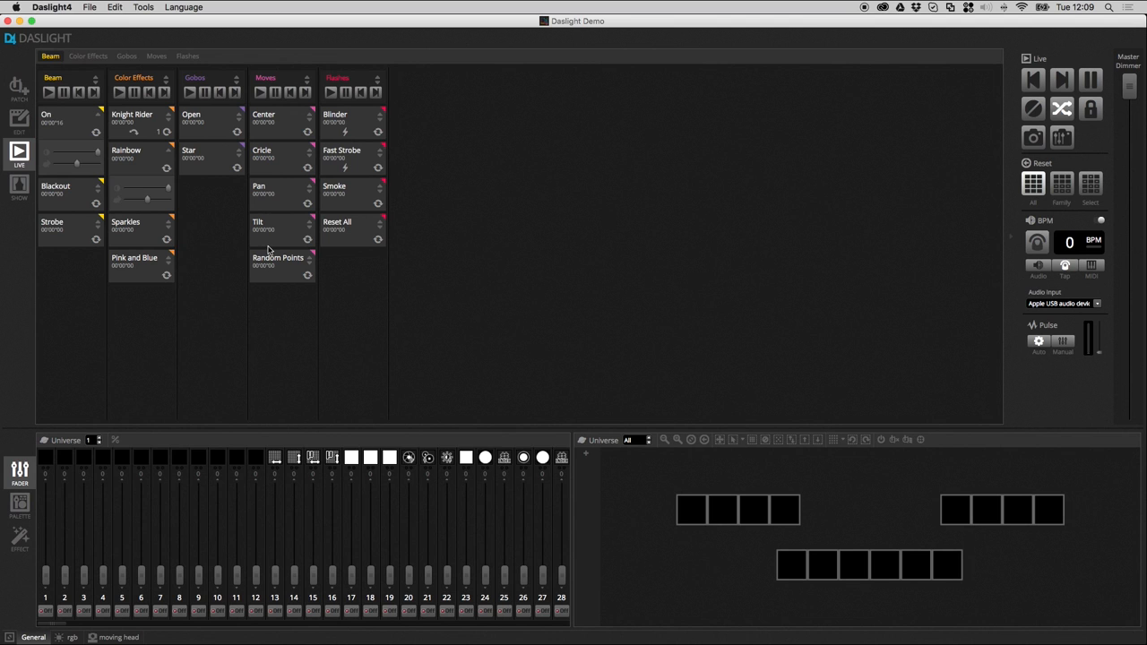
{"action": "mouse_move", "coordinate": [184, 222]}
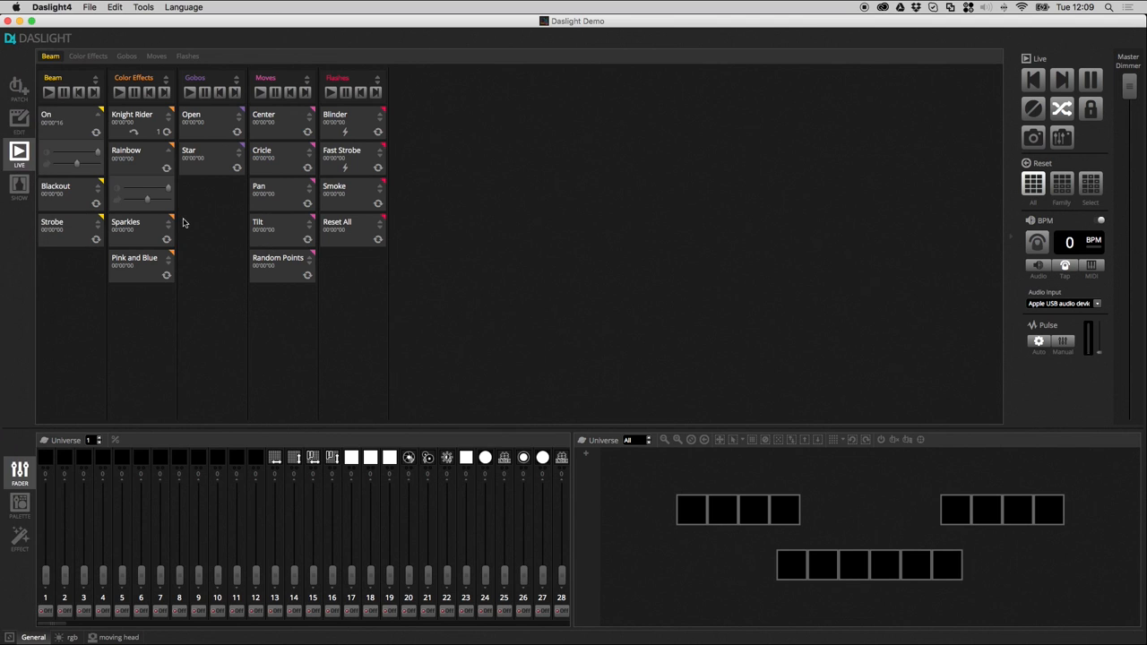
Open the Stand Alone editor, move it higher on screen, and select Page 1
{"action": "left_click", "coordinate": [143, 7]}
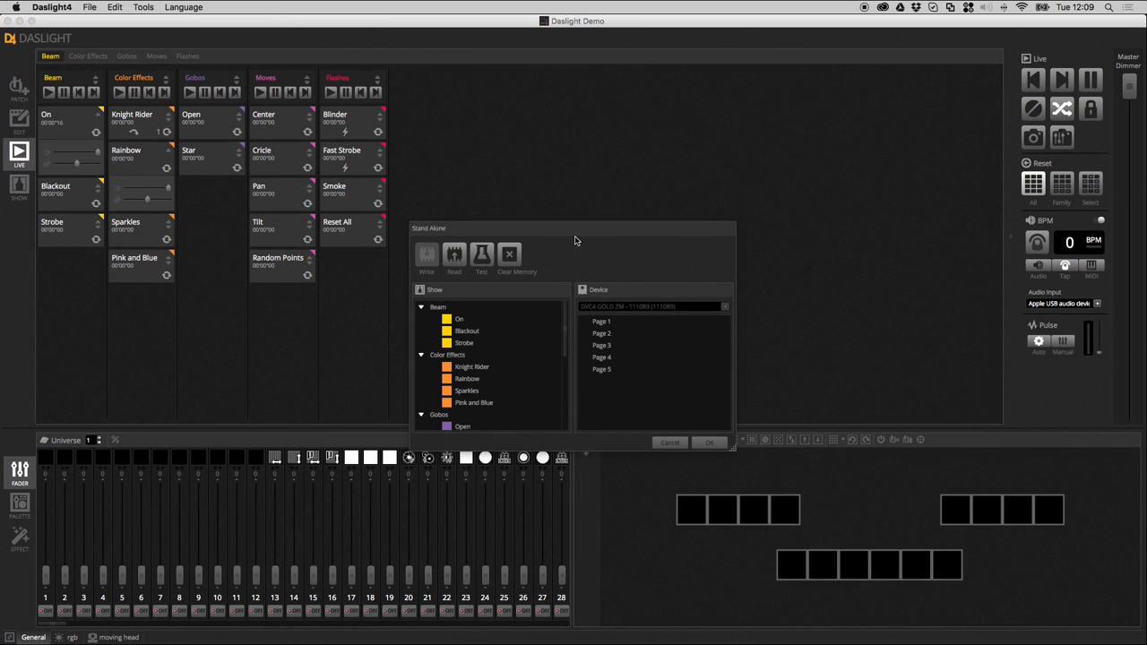
{"action": "left_click_drag", "start_coordinate": [574, 228], "coordinate": [531, 162]}
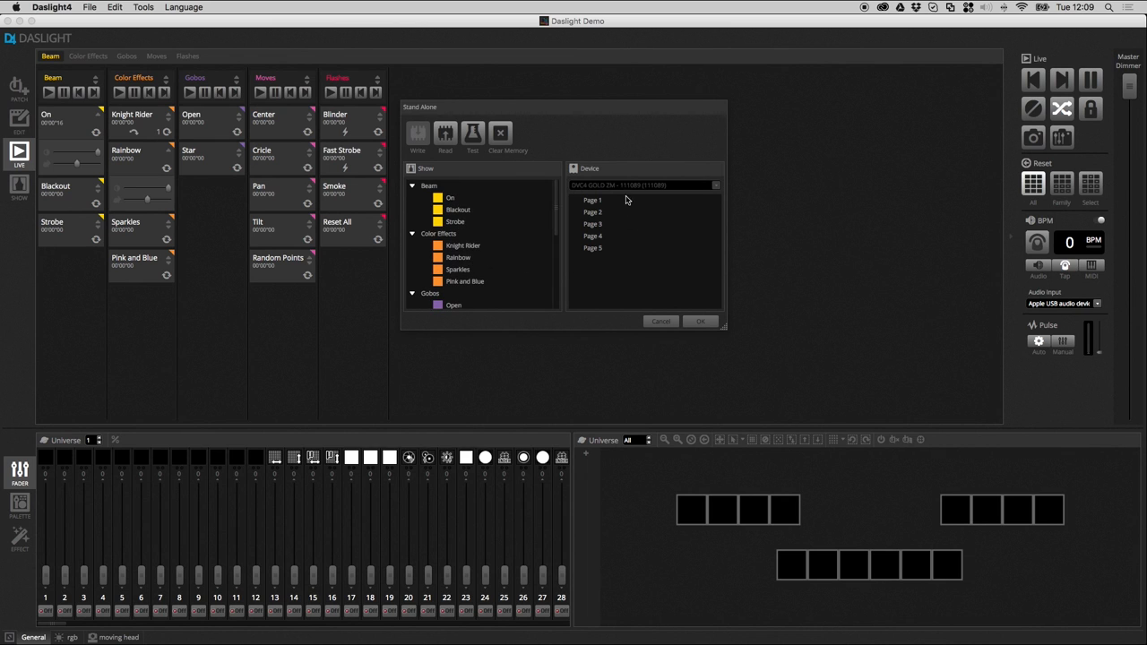
{"action": "mouse_move", "coordinate": [574, 259]}
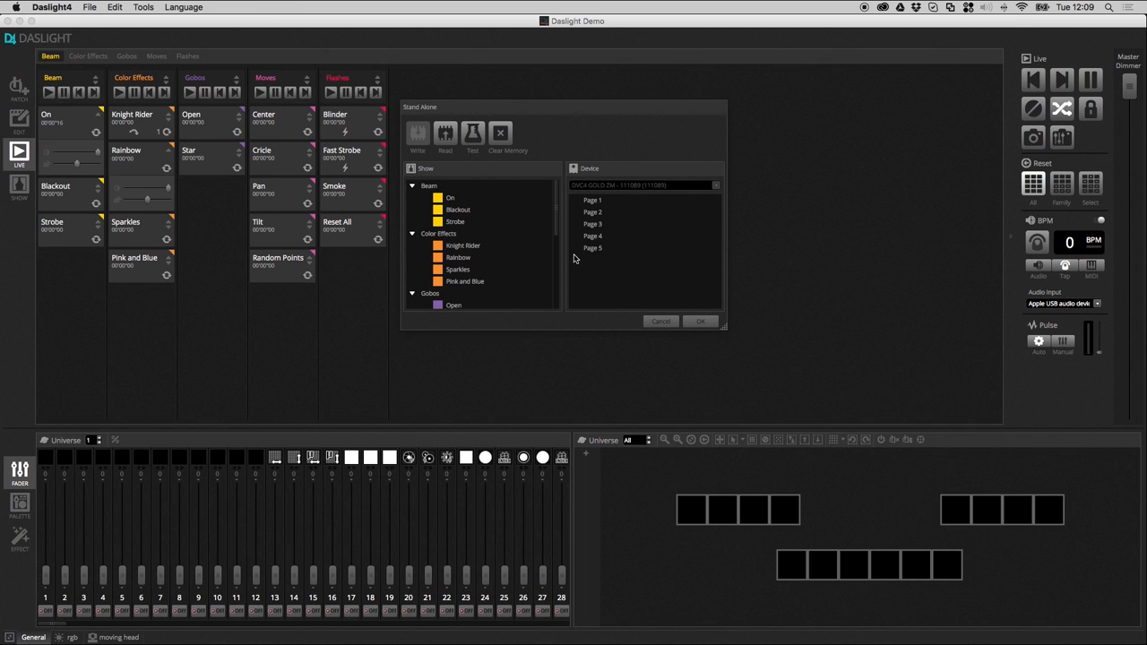
{"action": "mouse_move", "coordinate": [724, 190]}
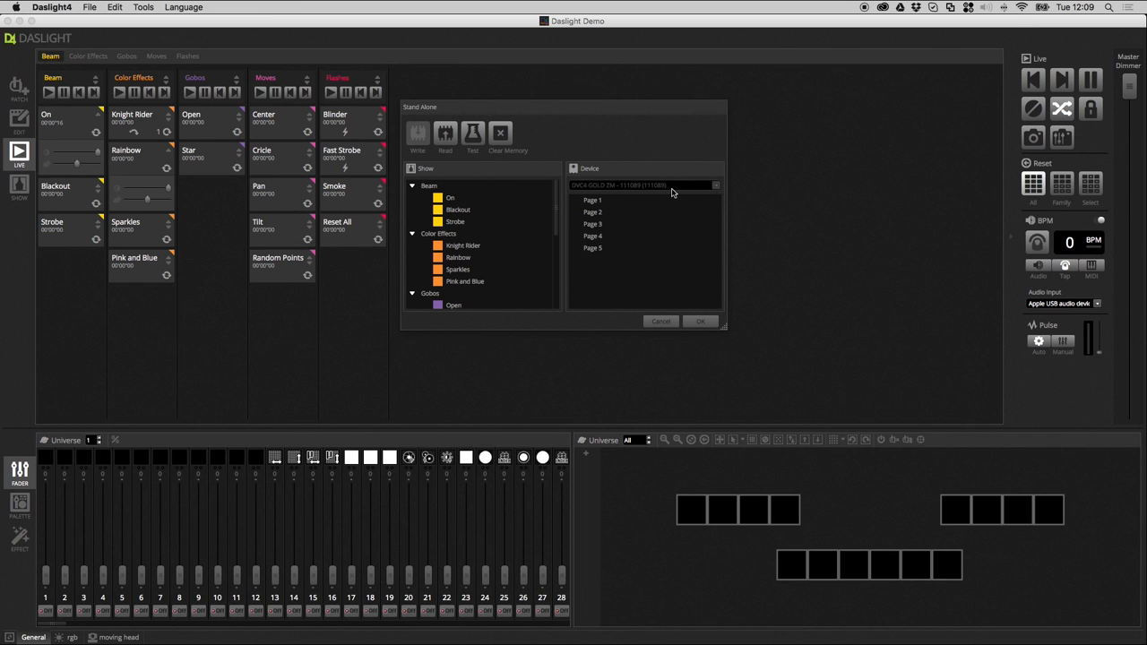
{"action": "mouse_move", "coordinate": [591, 206]}
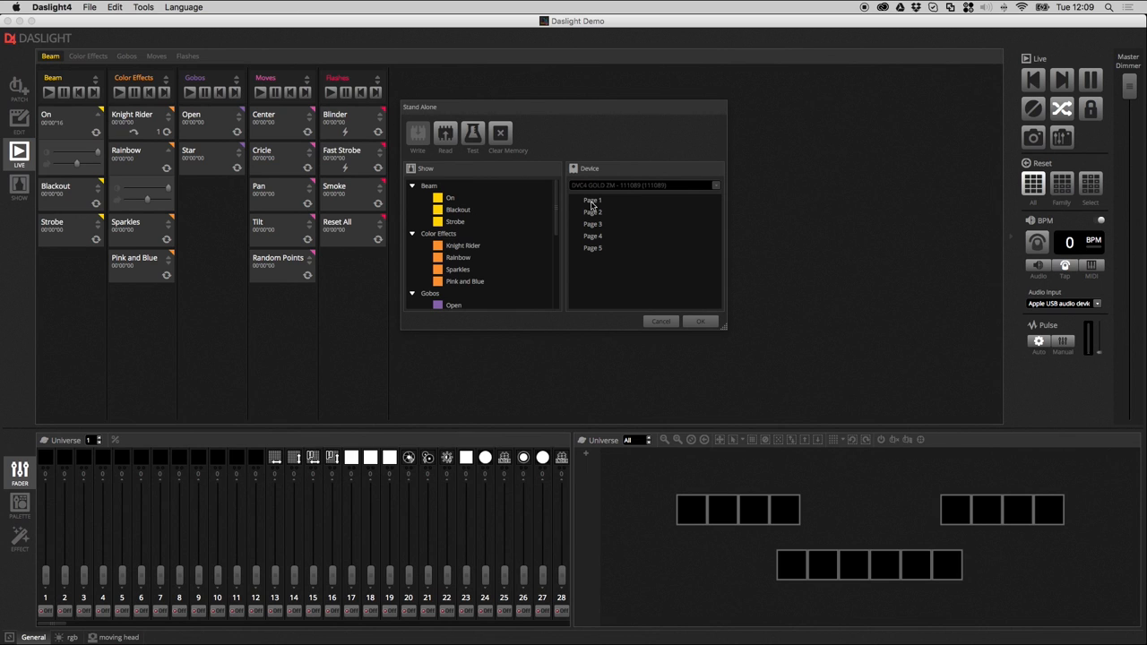
{"action": "left_click", "coordinate": [458, 210]}
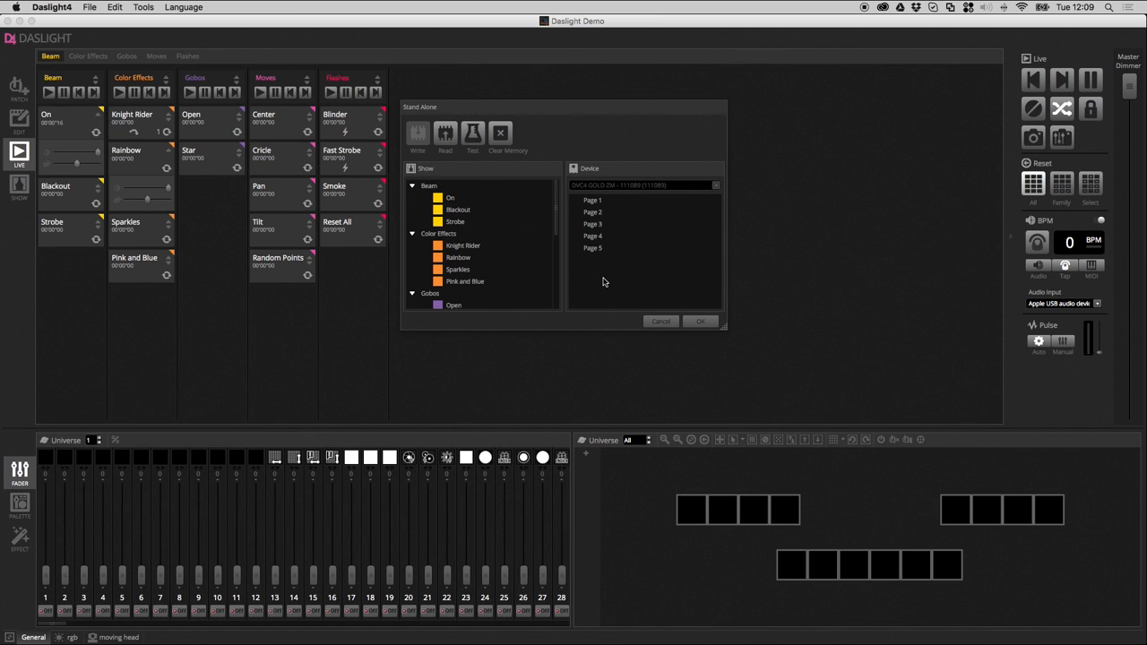
{"action": "mouse_move", "coordinate": [608, 215]}
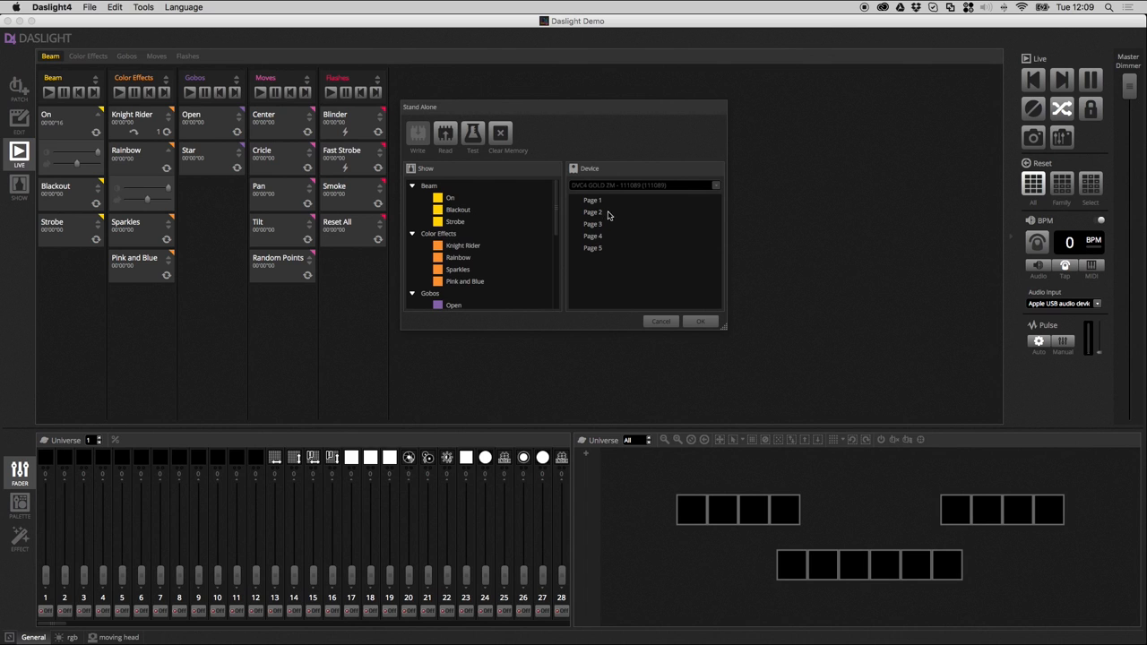
{"action": "mouse_move", "coordinate": [609, 202]}
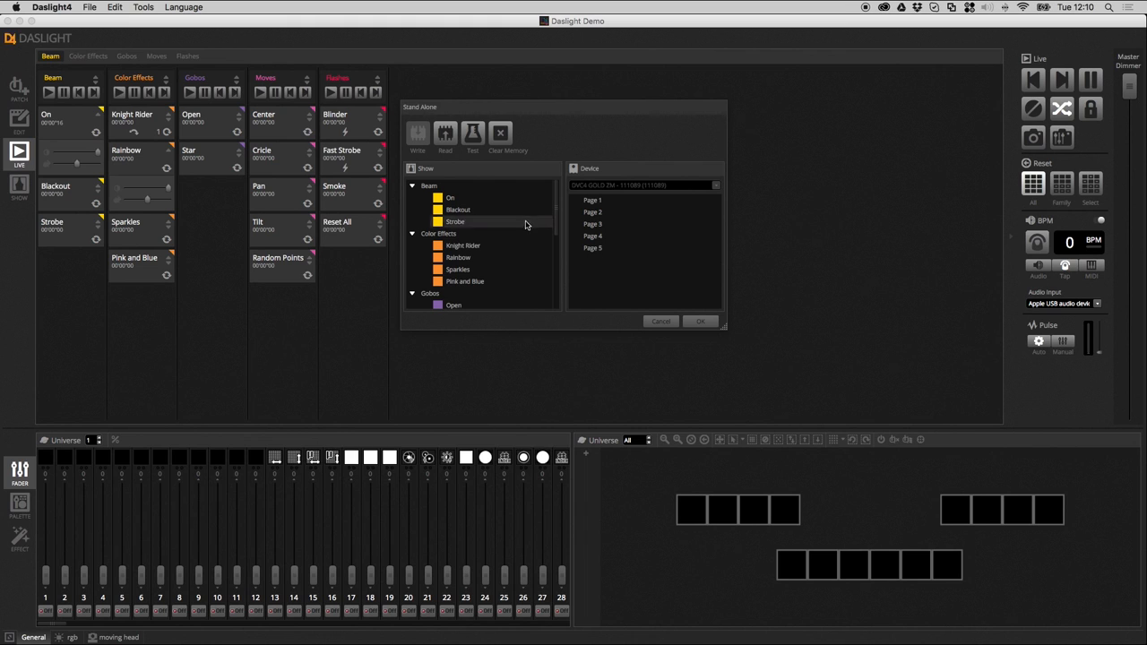
{"action": "mouse_move", "coordinate": [657, 213]}
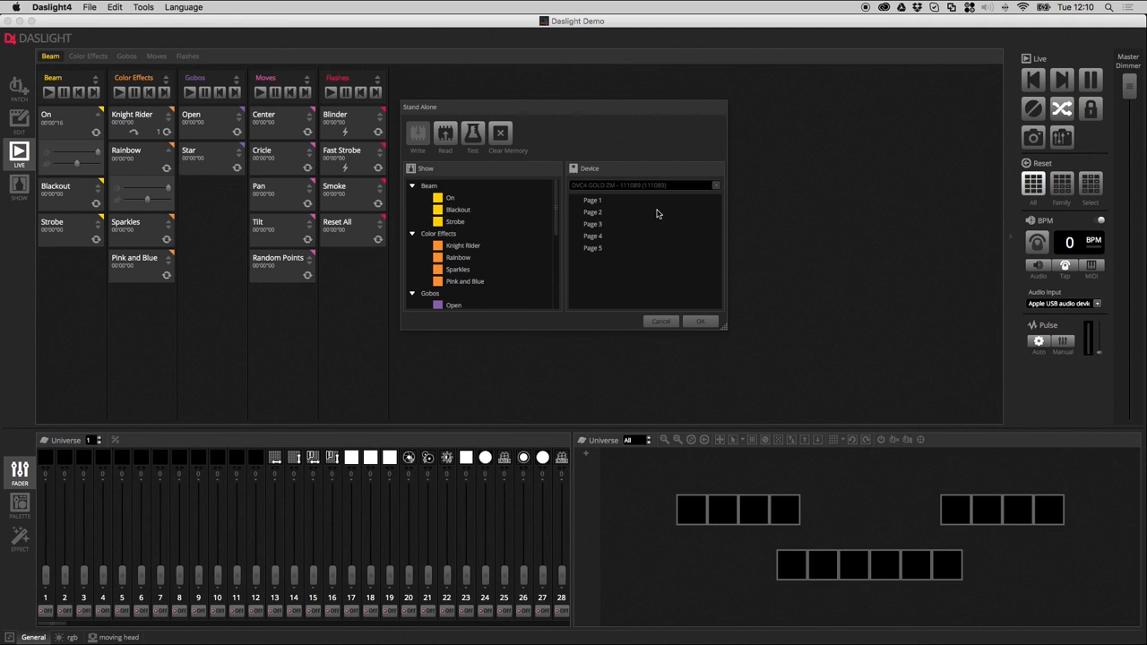
{"action": "mouse_move", "coordinate": [587, 249]}
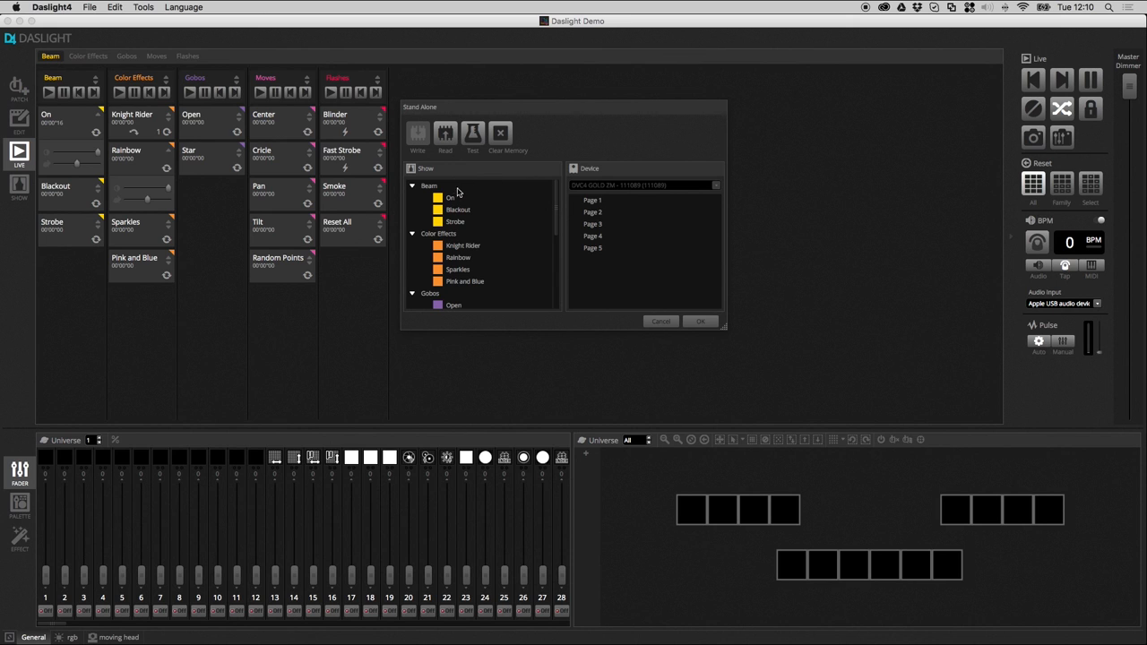
{"action": "mouse_move", "coordinate": [578, 200]}
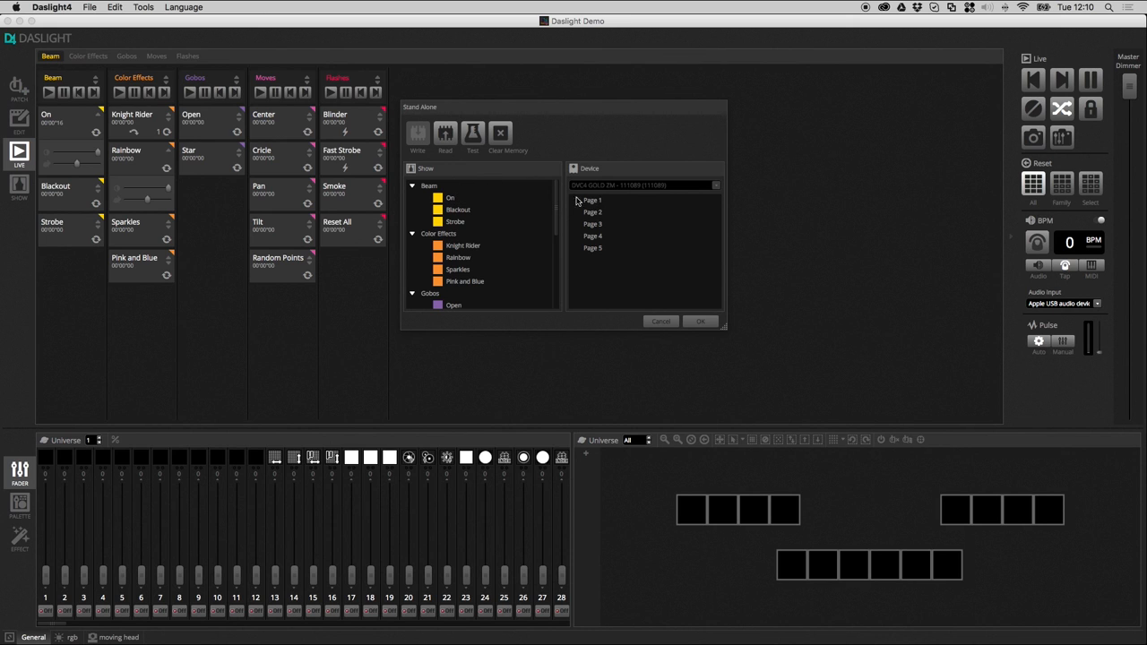
Place the On scene on Page 1, and Knight Rider and Rainbow on Page 2
{"action": "left_click", "coordinate": [450, 197]}
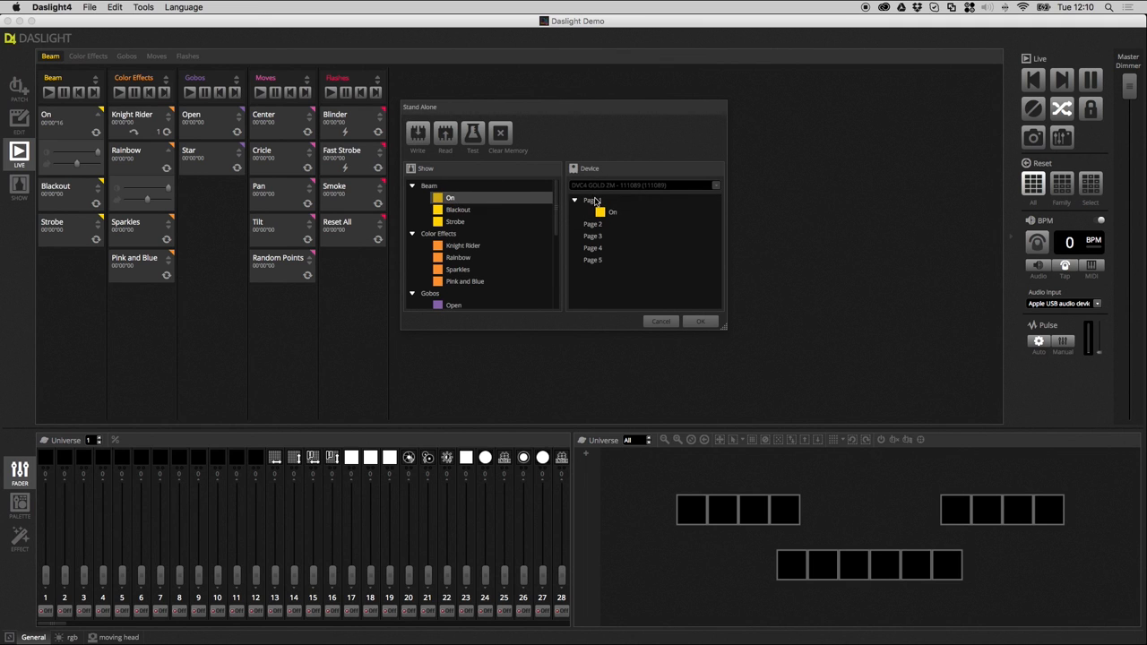
{"action": "left_click_drag", "start_coordinate": [458, 209], "coordinate": [643, 210]}
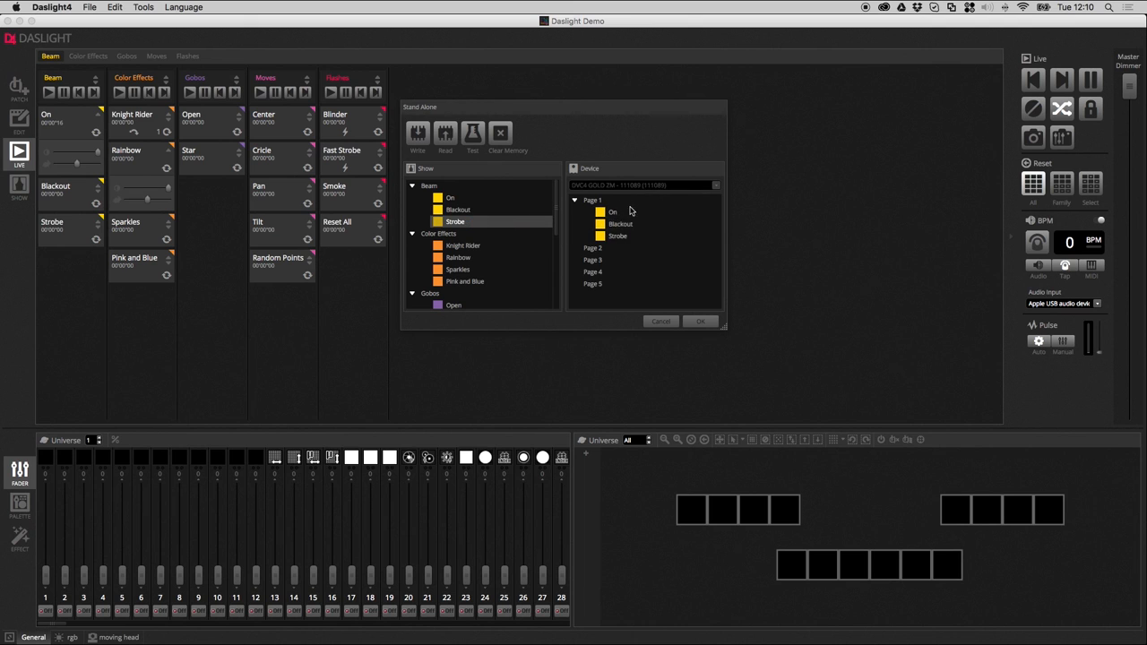
{"action": "left_click", "coordinate": [620, 224]}
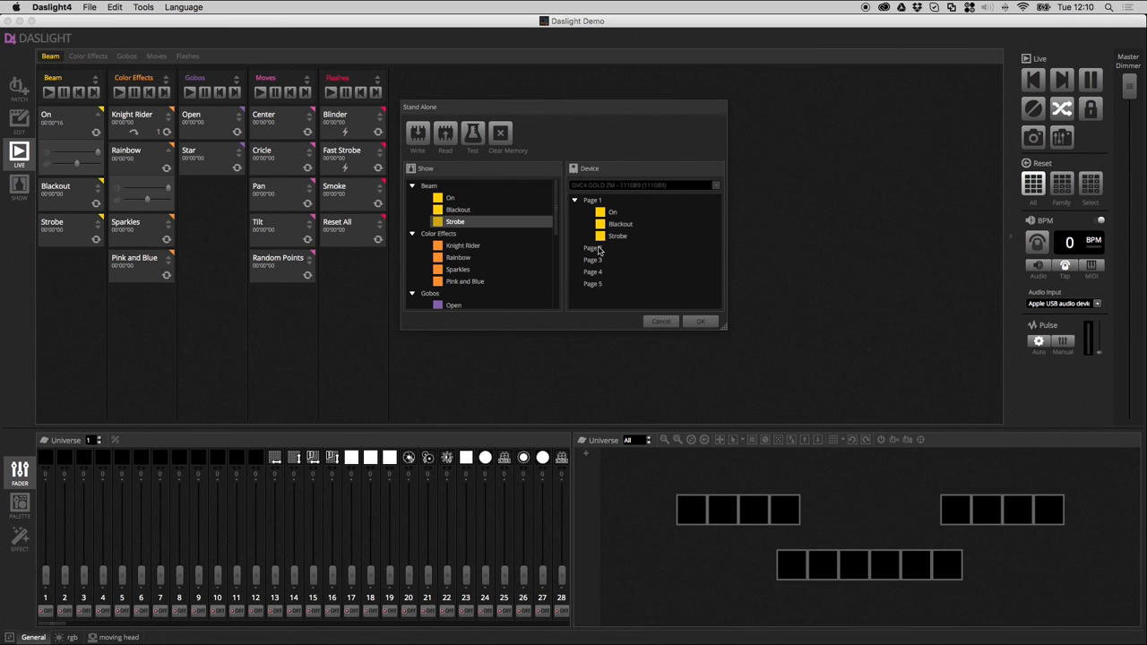
{"action": "left_click", "coordinate": [463, 245]}
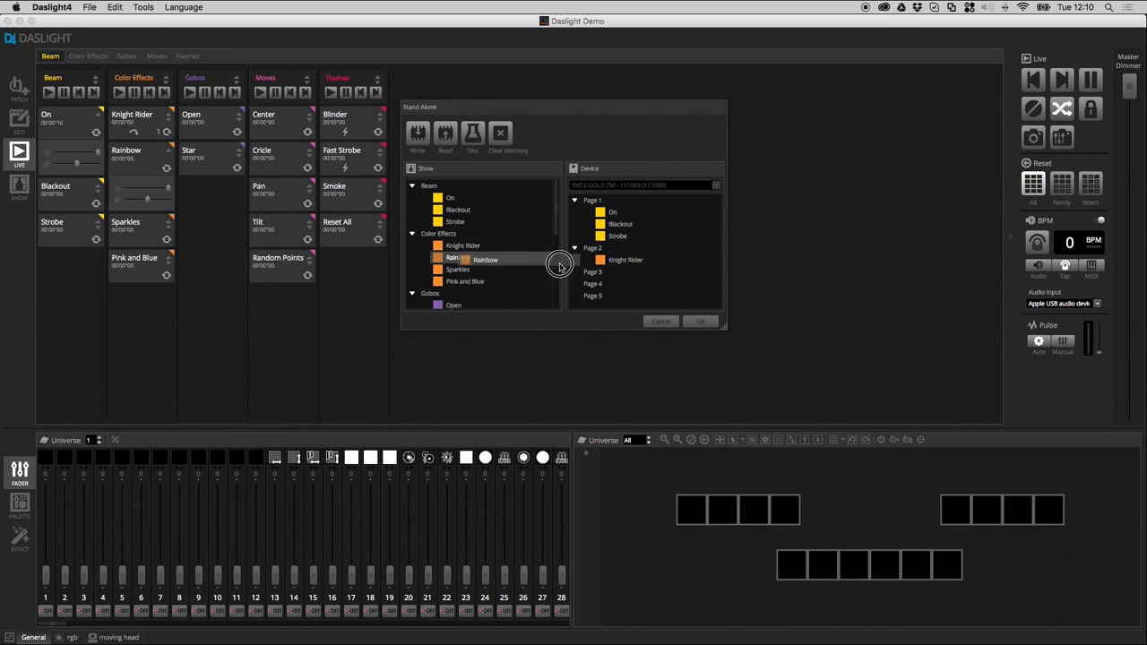
{"action": "left_click_drag", "start_coordinate": [486, 260], "coordinate": [635, 272]}
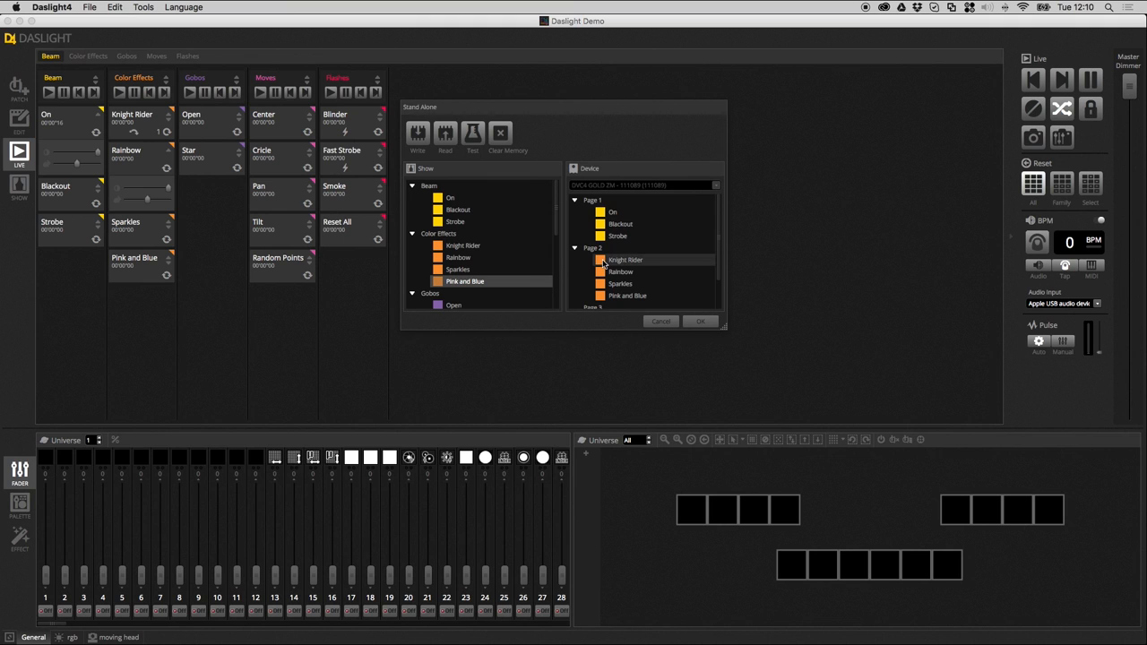
Open the Time Trigger setup for Page 2's Knight Rider from its context menu
{"action": "right_click", "coordinate": [624, 260]}
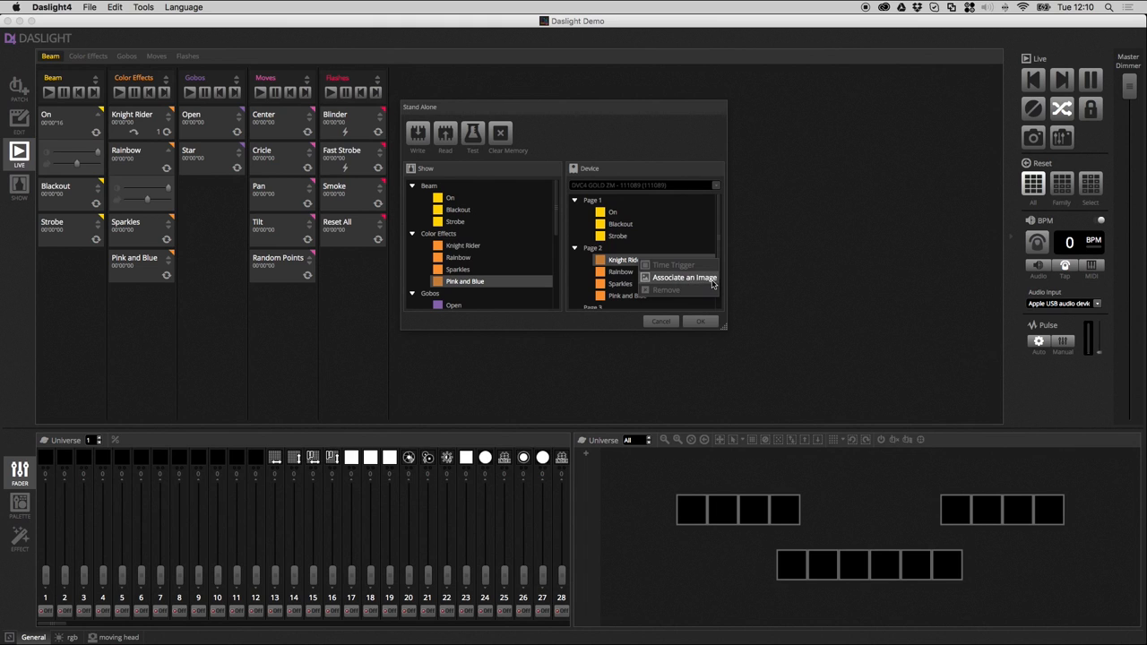
{"action": "mouse_move", "coordinate": [700, 284]}
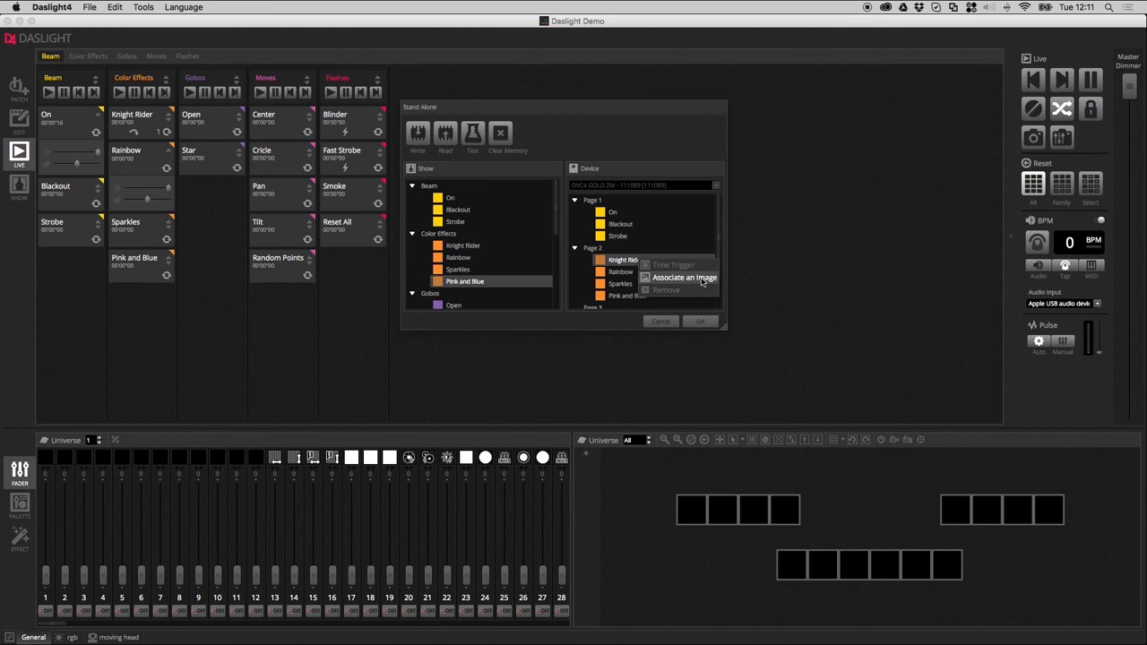
{"action": "mouse_move", "coordinate": [672, 265]}
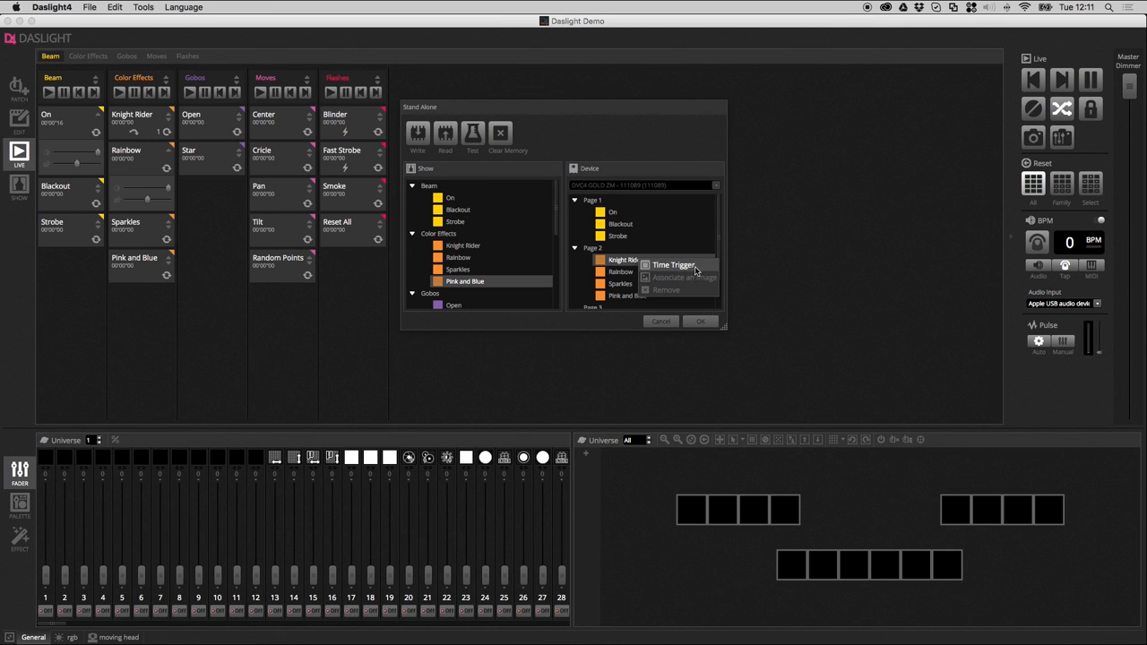
{"action": "mouse_move", "coordinate": [701, 270]}
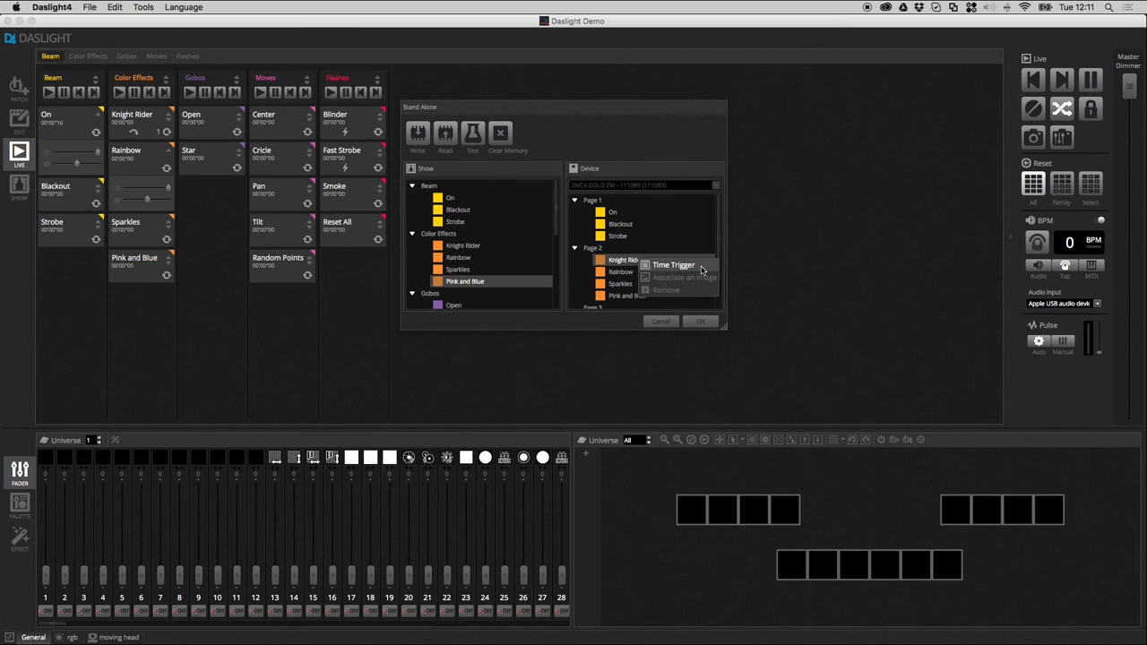
{"action": "left_click", "coordinate": [672, 264]}
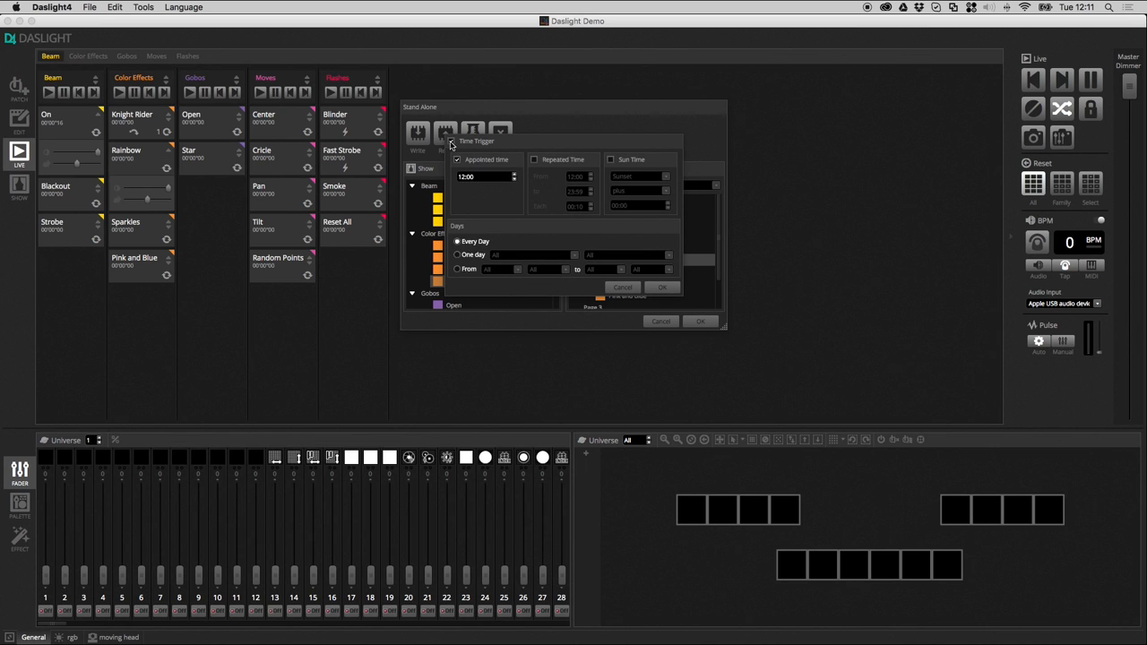
Set Knight Rider to trigger at the appointed time 12:00, leaving a 12:00–19:00 repeat
{"action": "left_click", "coordinate": [466, 177]}
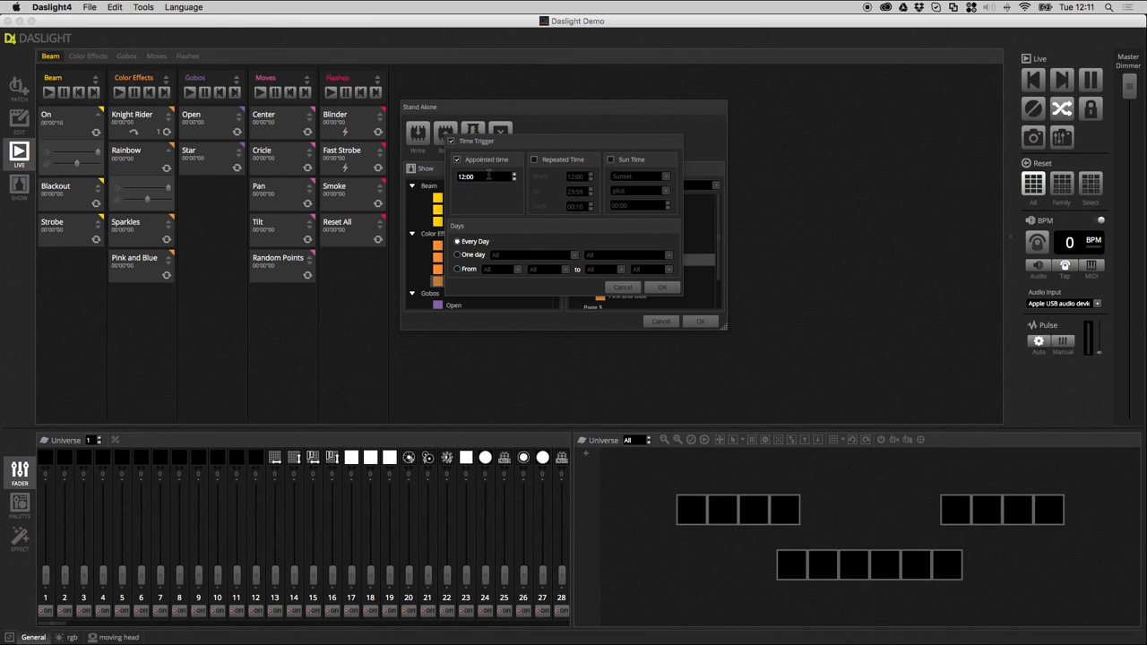
{"action": "mouse_move", "coordinate": [535, 162]}
{"action": "type", "text": "19:00"}
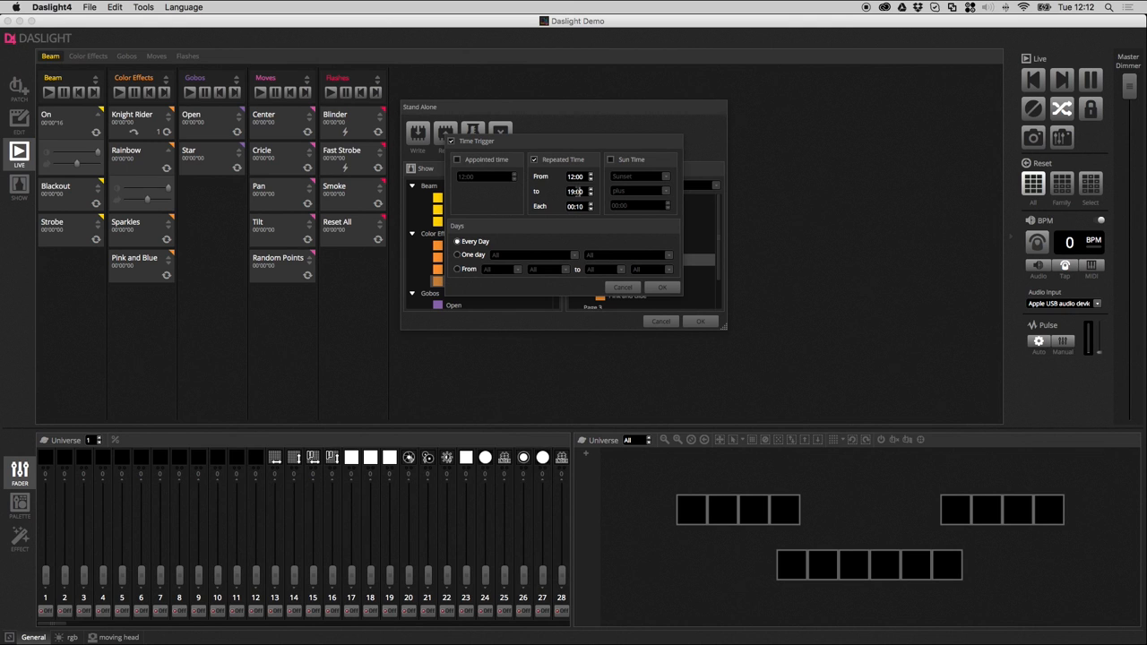
{"action": "left_click", "coordinate": [457, 159]}
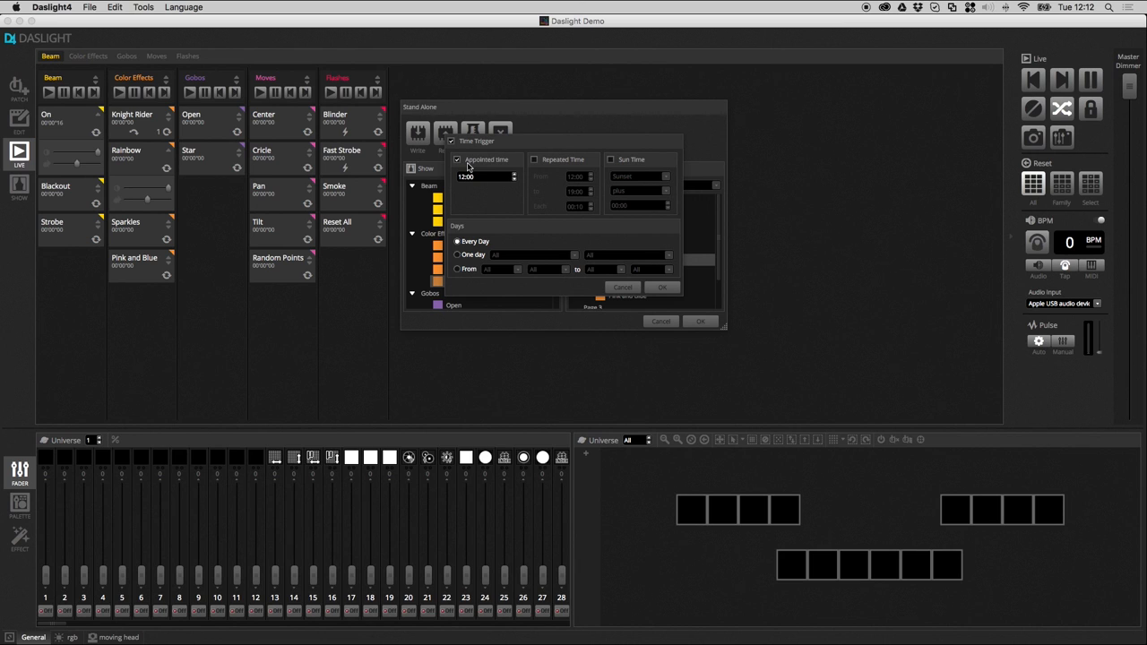
Switch Knight Rider's trigger to Sun Time at sunset and choose the offset direction
{"action": "left_click", "coordinate": [611, 159]}
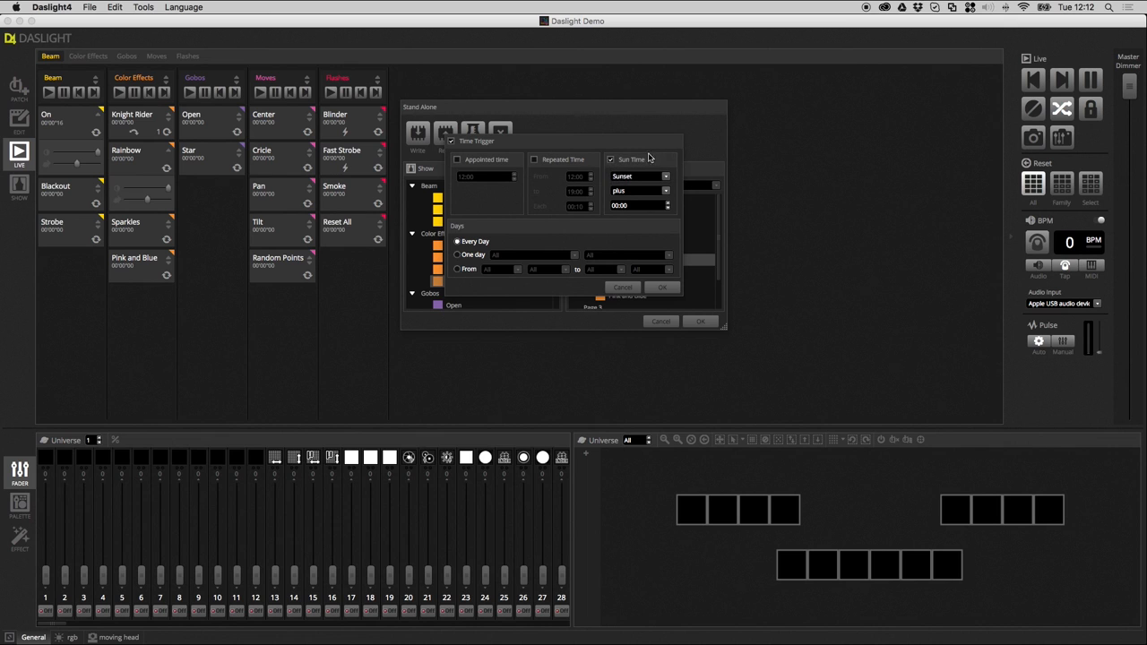
{"action": "left_click", "coordinate": [638, 191]}
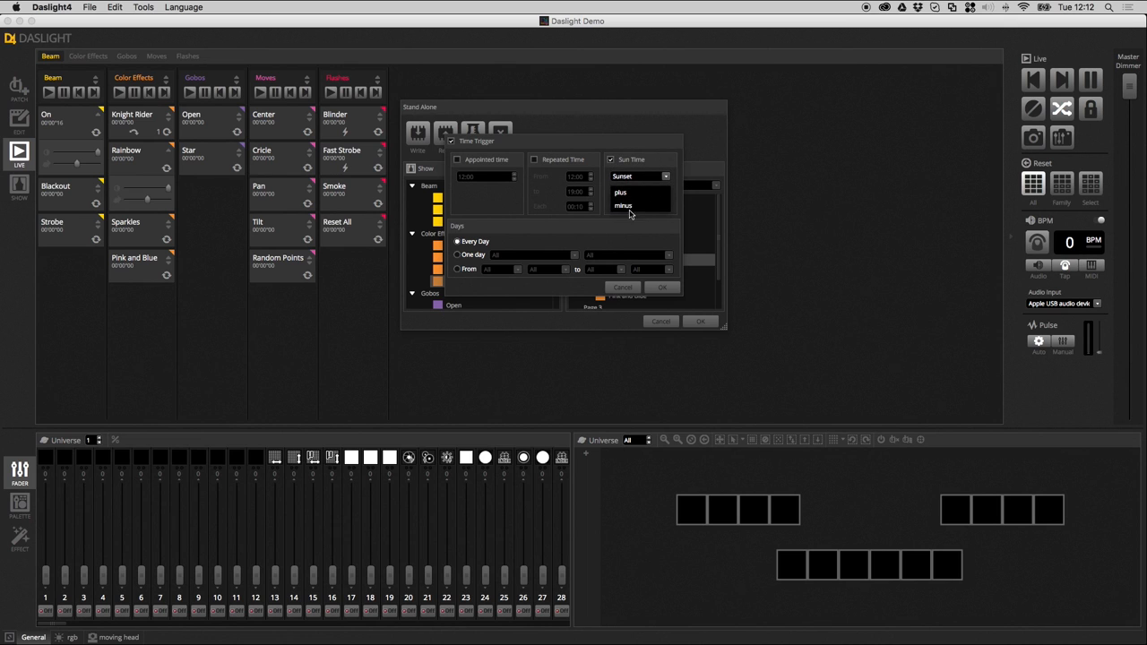
{"action": "mouse_move", "coordinate": [656, 149]}
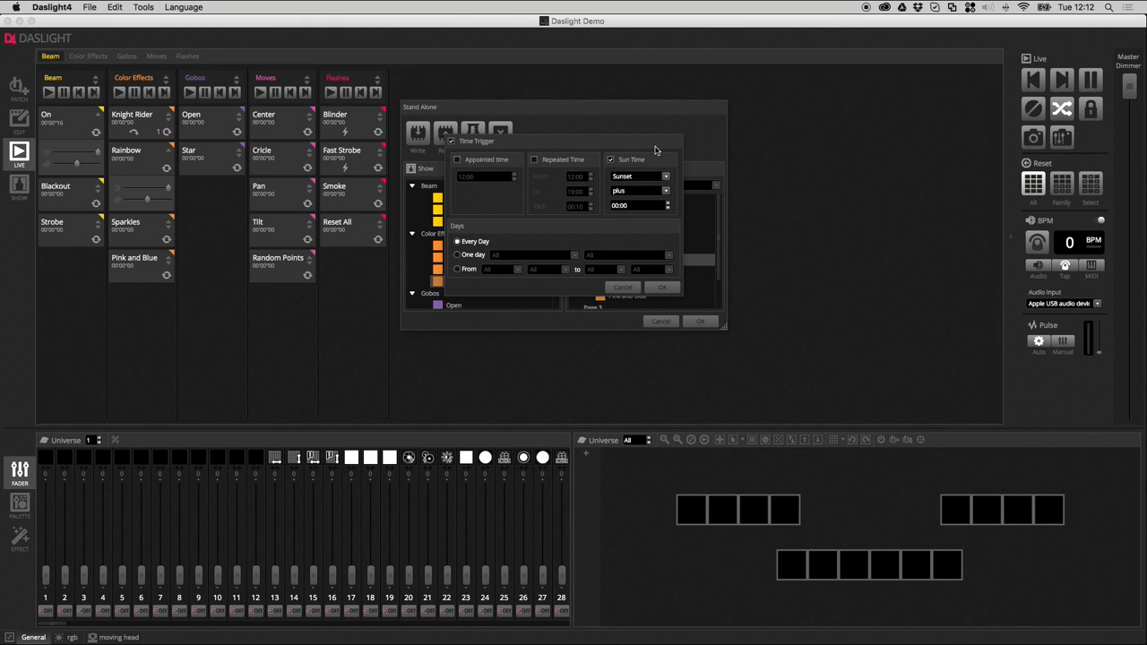
{"action": "mouse_move", "coordinate": [631, 180]}
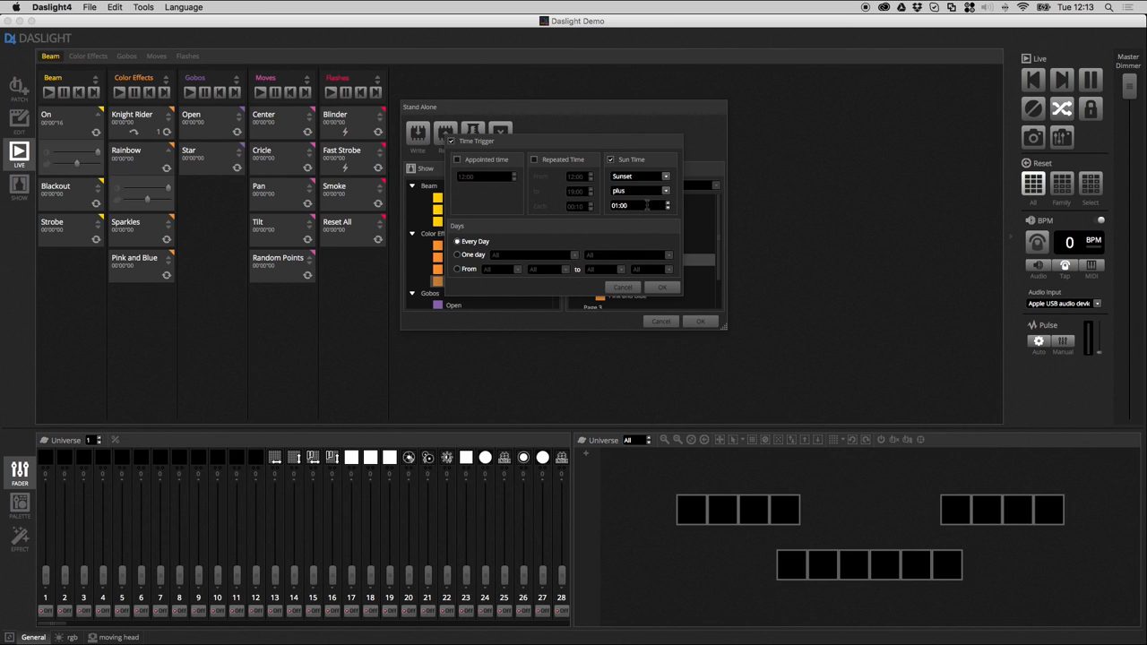
{"action": "mouse_move", "coordinate": [669, 226]}
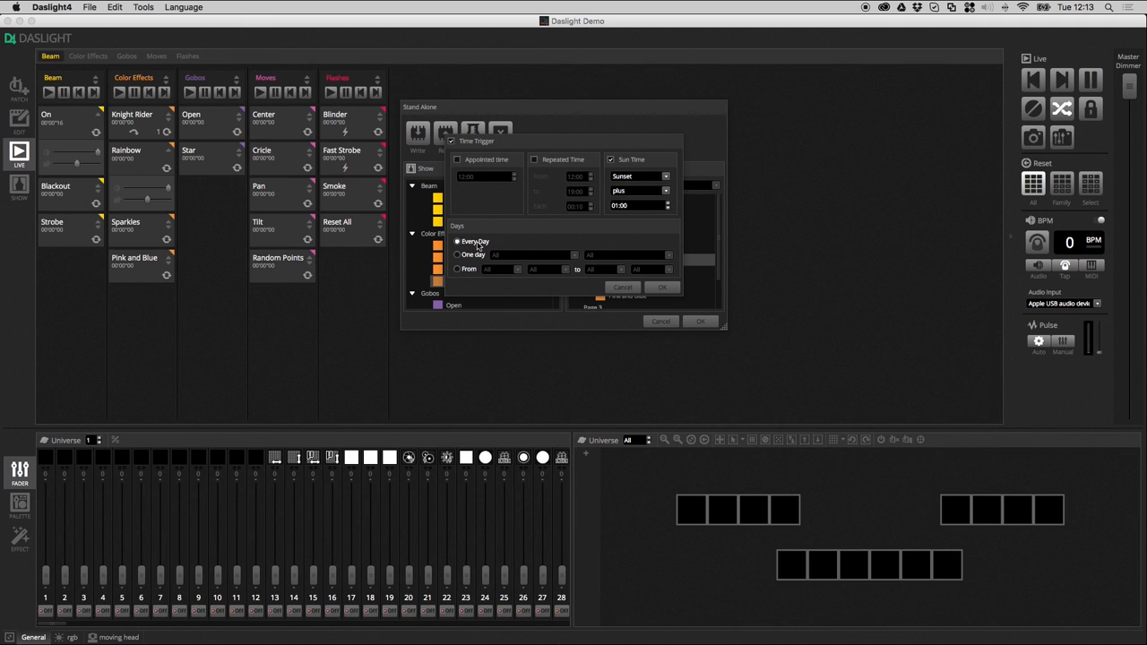
{"action": "mouse_move", "coordinate": [465, 222]}
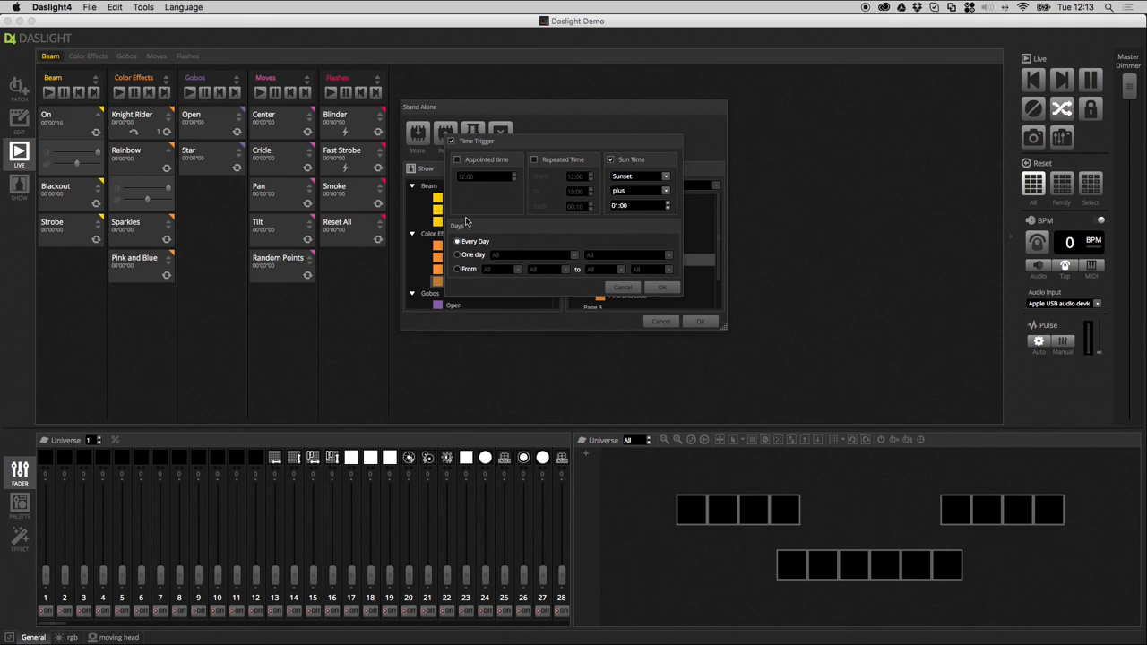
Set the trigger's Days to One day, January 4
{"action": "left_click", "coordinate": [457, 254]}
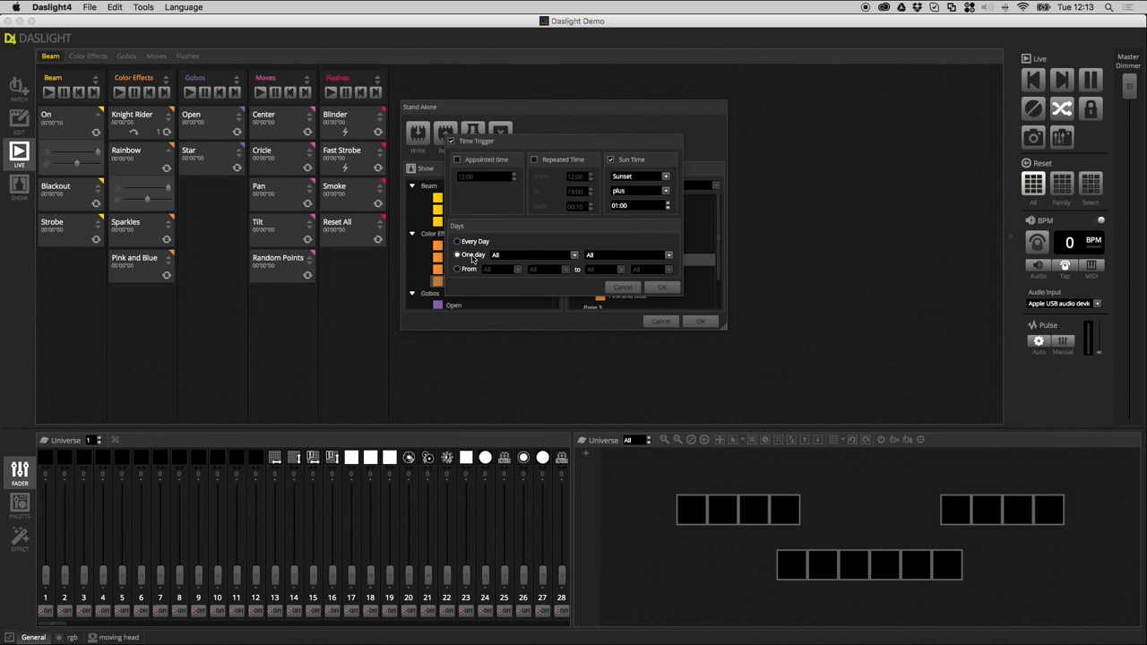
{"action": "left_click", "coordinate": [573, 255]}
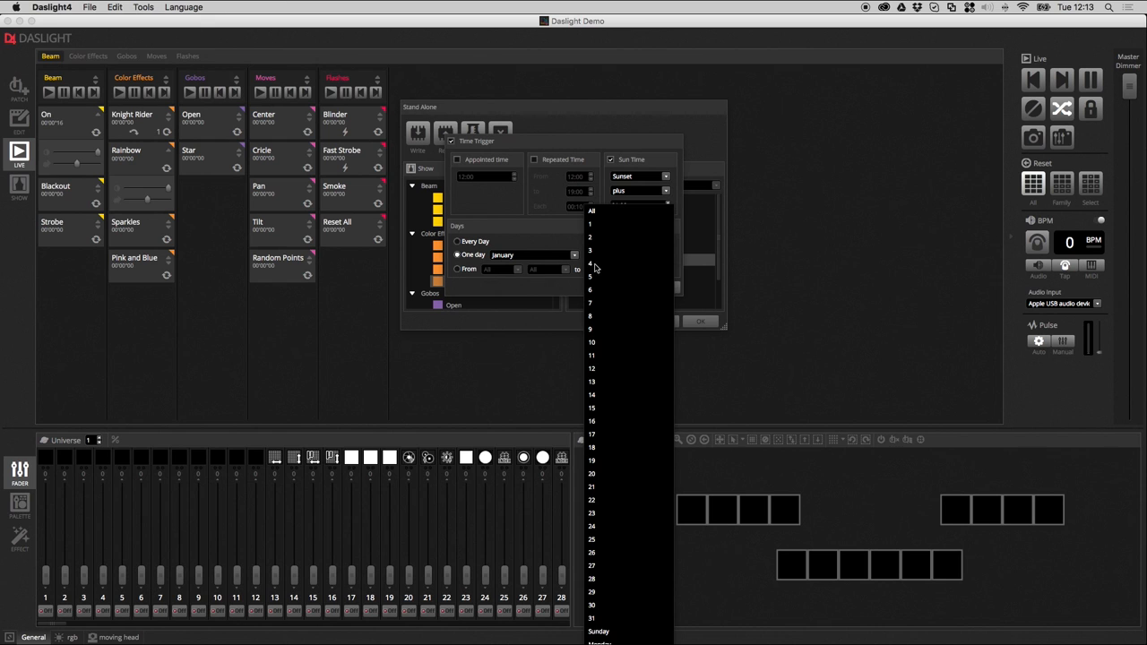
{"action": "left_click", "coordinate": [589, 263]}
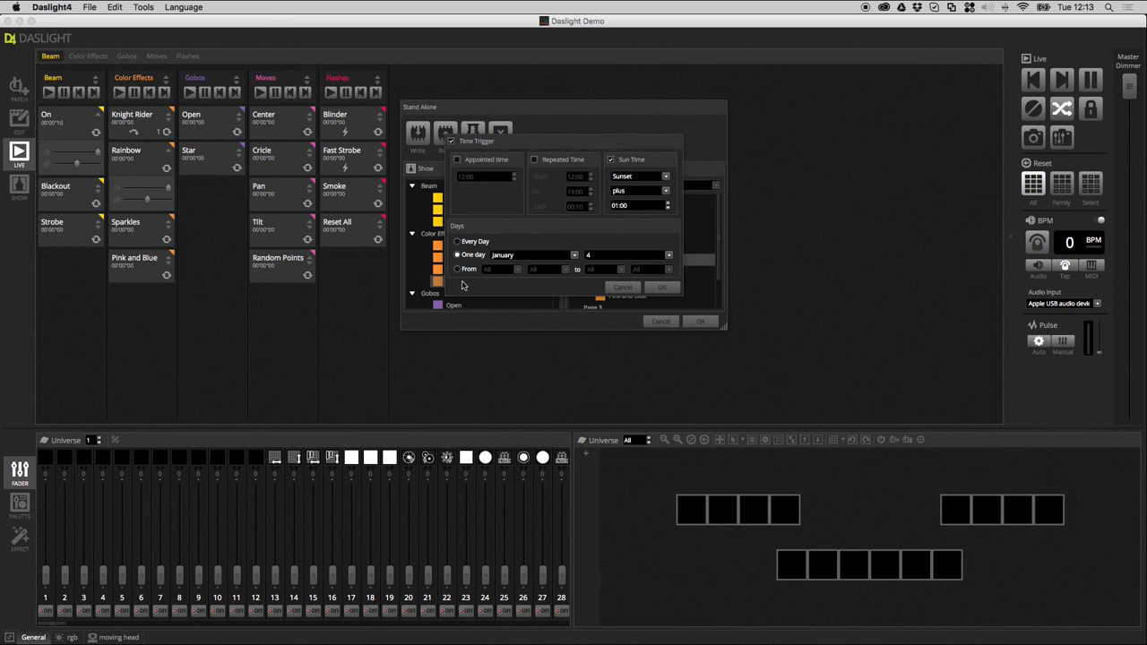
Set the trigger's Days to a From range, March 4 to April 15
{"action": "left_click", "coordinate": [458, 269]}
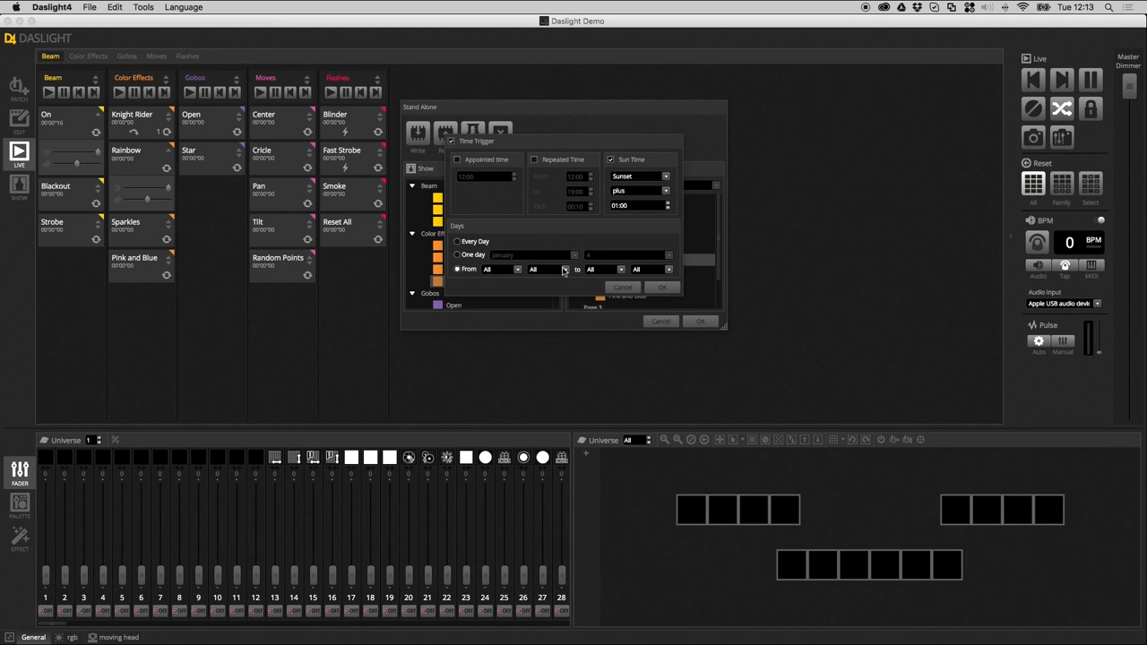
{"action": "mouse_move", "coordinate": [511, 275]}
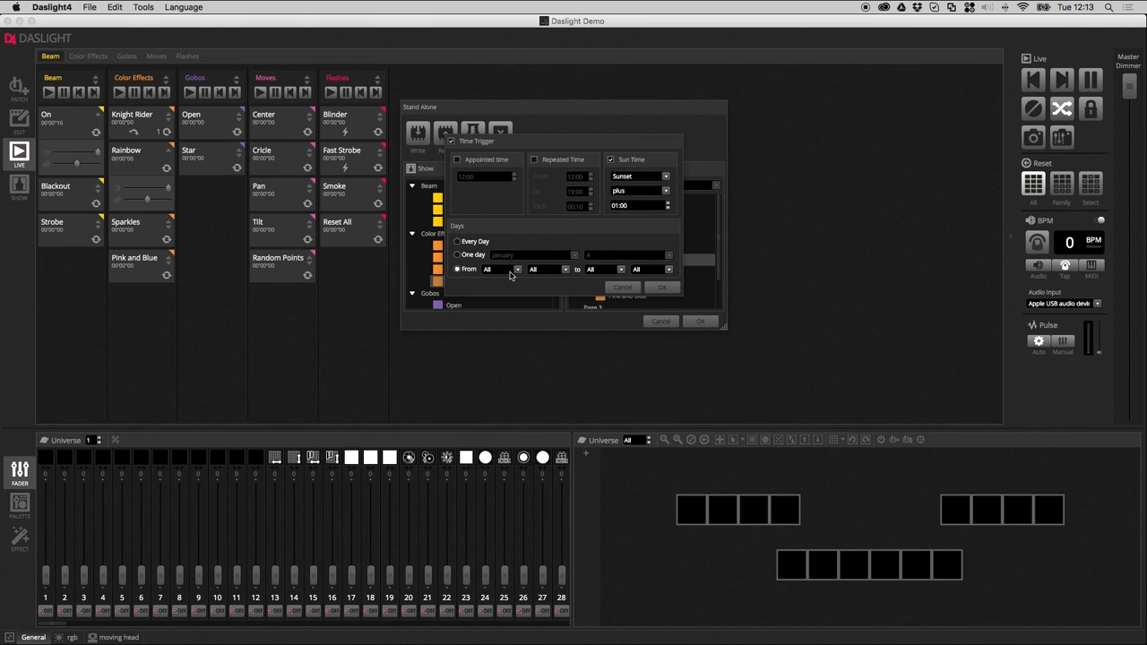
{"action": "left_click", "coordinate": [517, 269]}
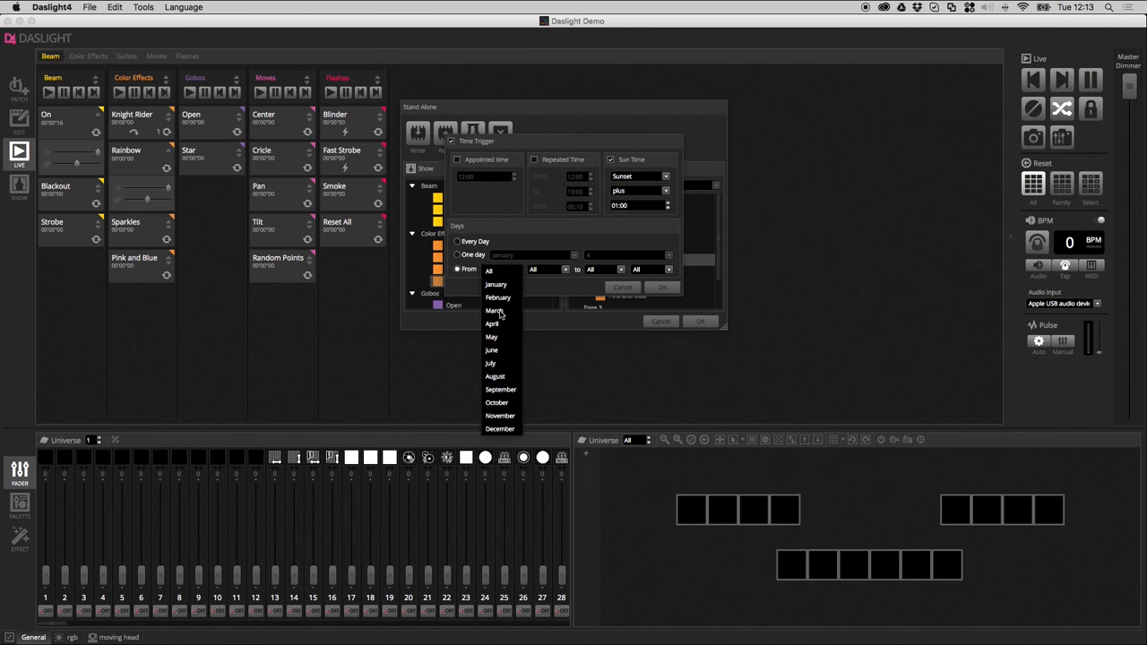
{"action": "left_click", "coordinate": [495, 311]}
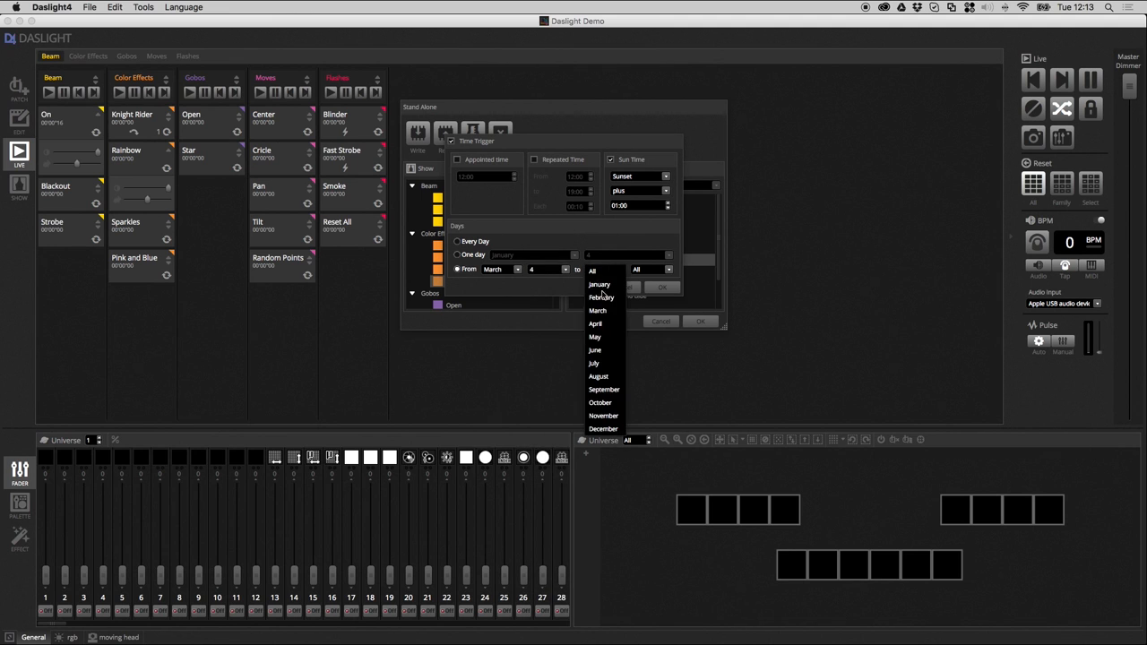
{"action": "left_click", "coordinate": [595, 323]}
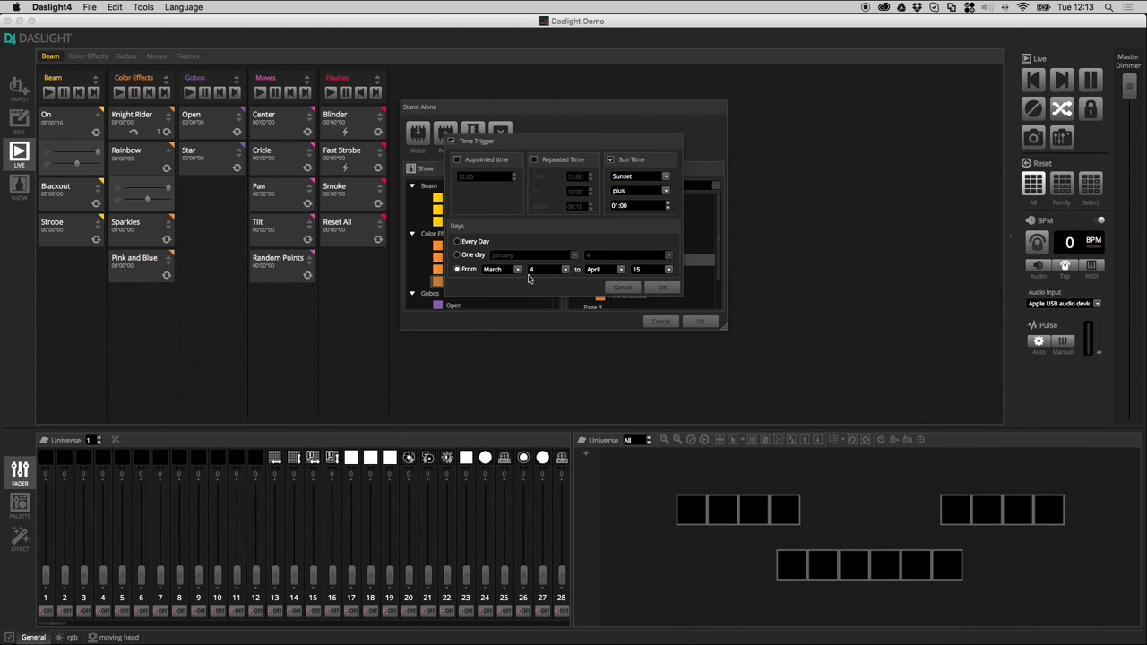
{"action": "mouse_move", "coordinate": [513, 275]}
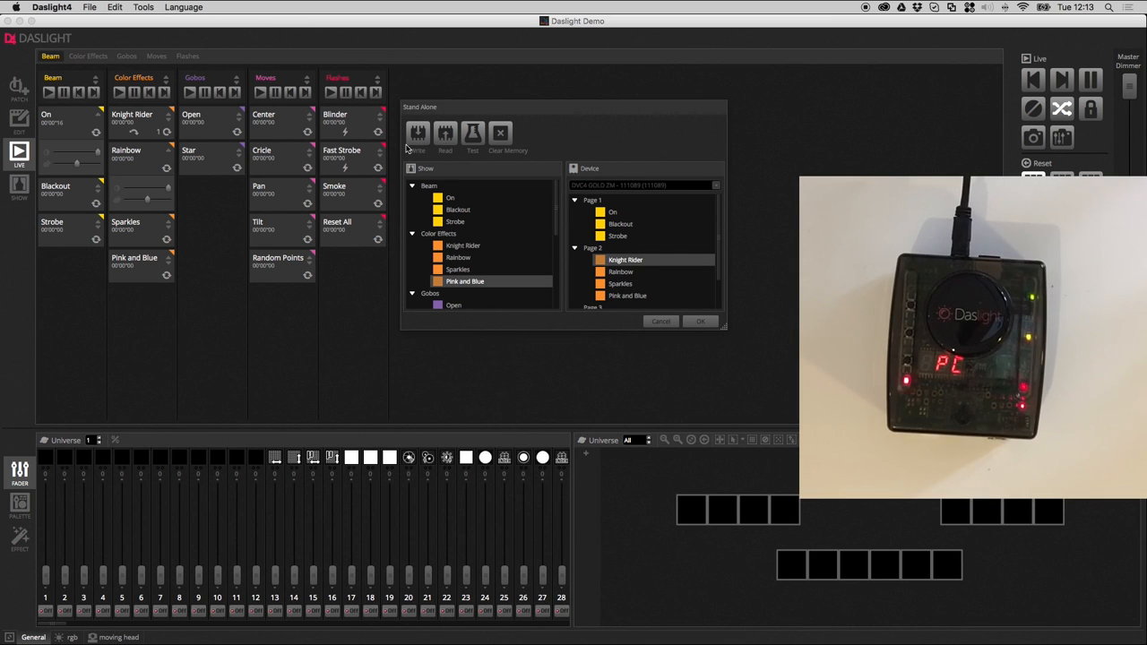
Write the show to the DVC4 Gold memory and dismiss the success message
{"action": "left_click", "coordinate": [417, 133]}
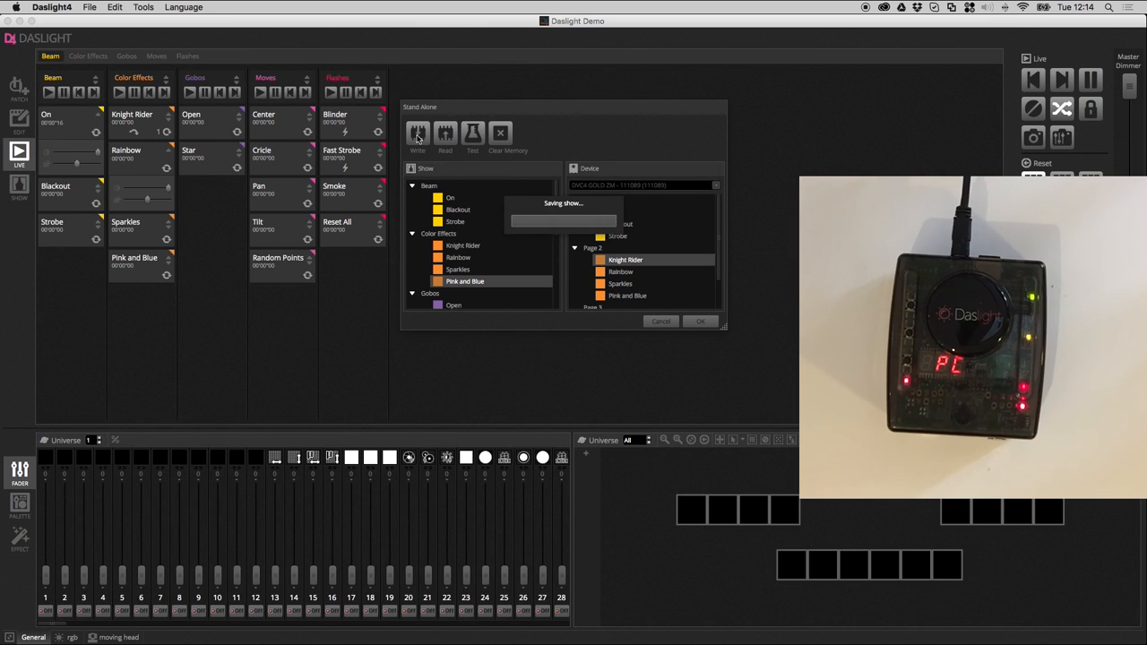
{"action": "left_click", "coordinate": [417, 133]}
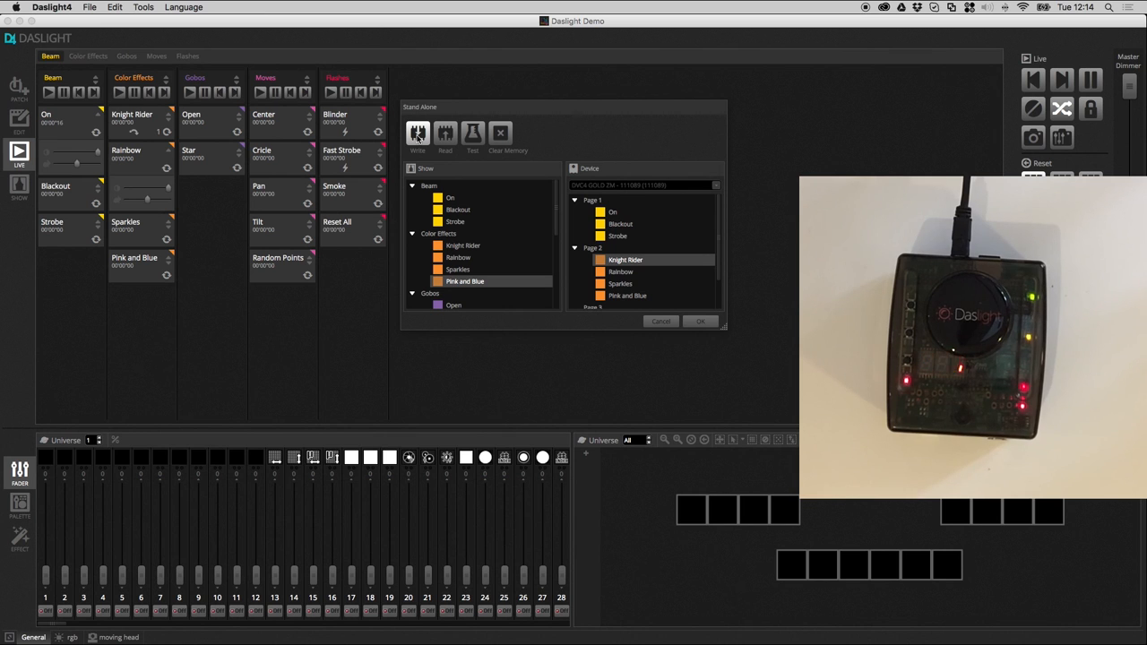
{"action": "left_click", "coordinate": [418, 134]}
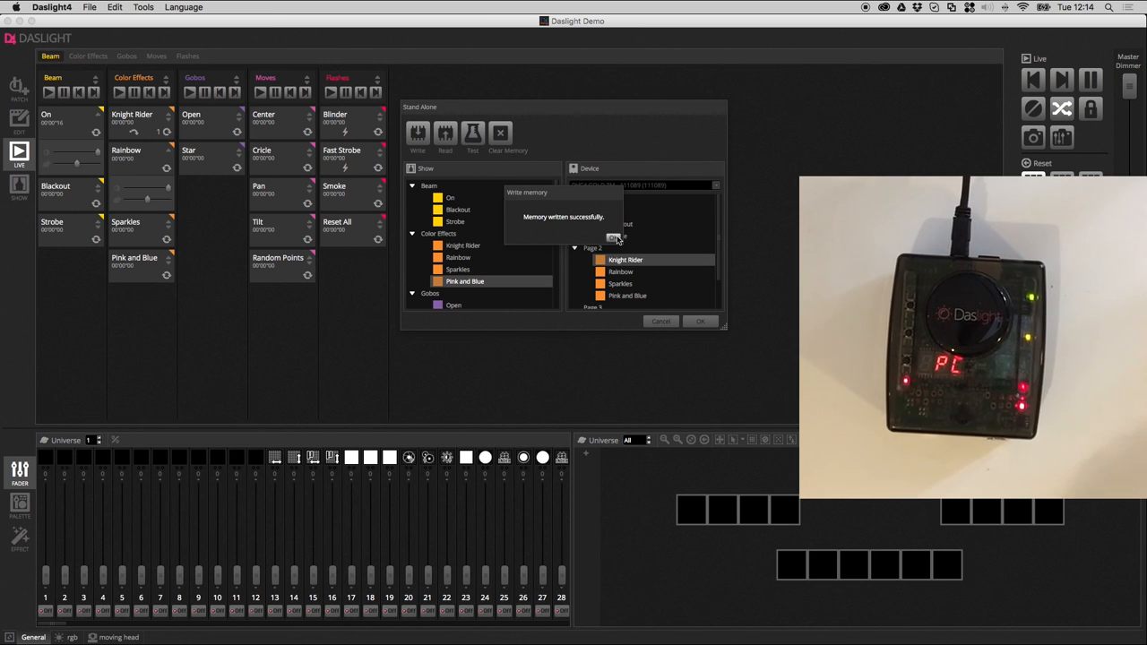
{"action": "left_click", "coordinate": [445, 133]}
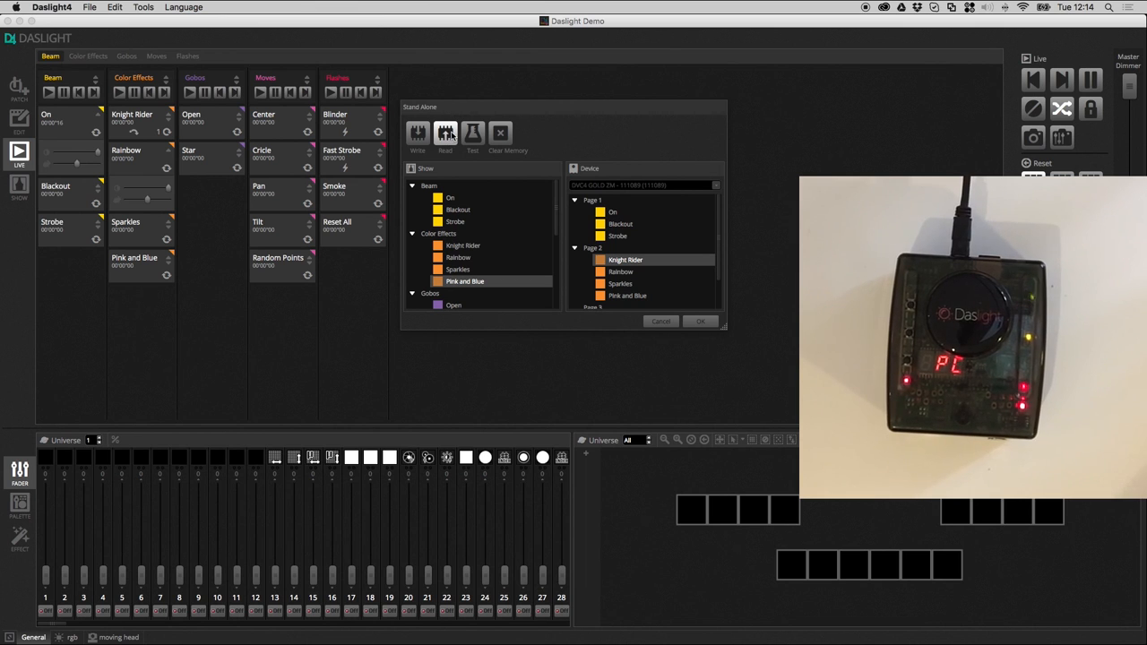
Read the stored show back from the DVC4 Gold and start the memory test
{"action": "left_click", "coordinate": [473, 133]}
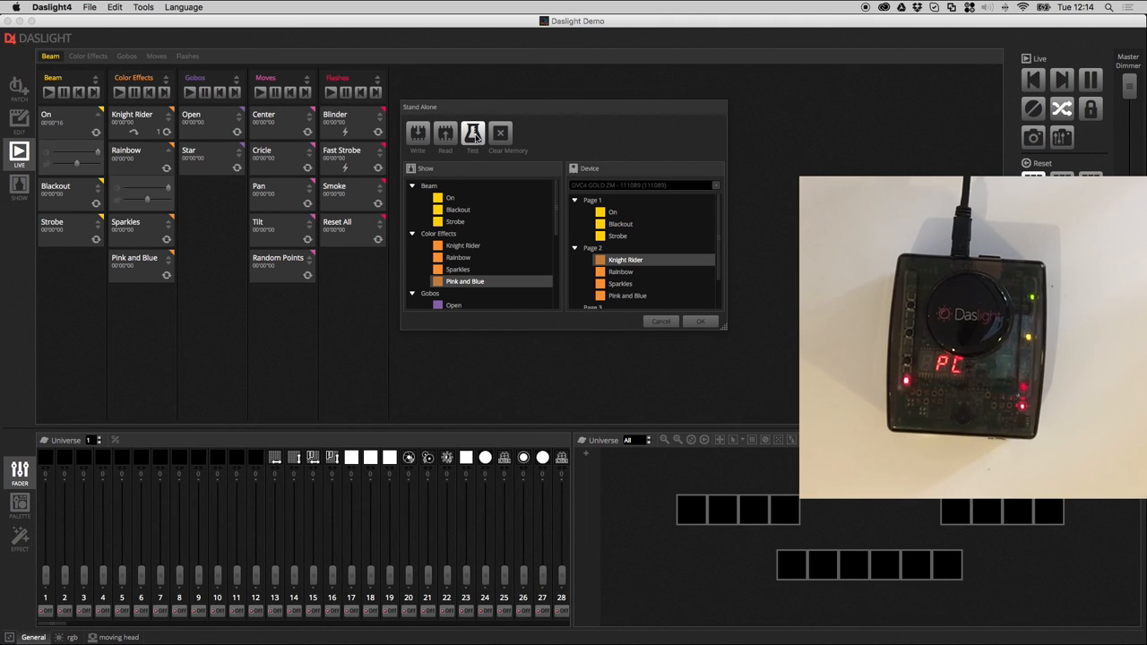
{"action": "left_click", "coordinate": [473, 133]}
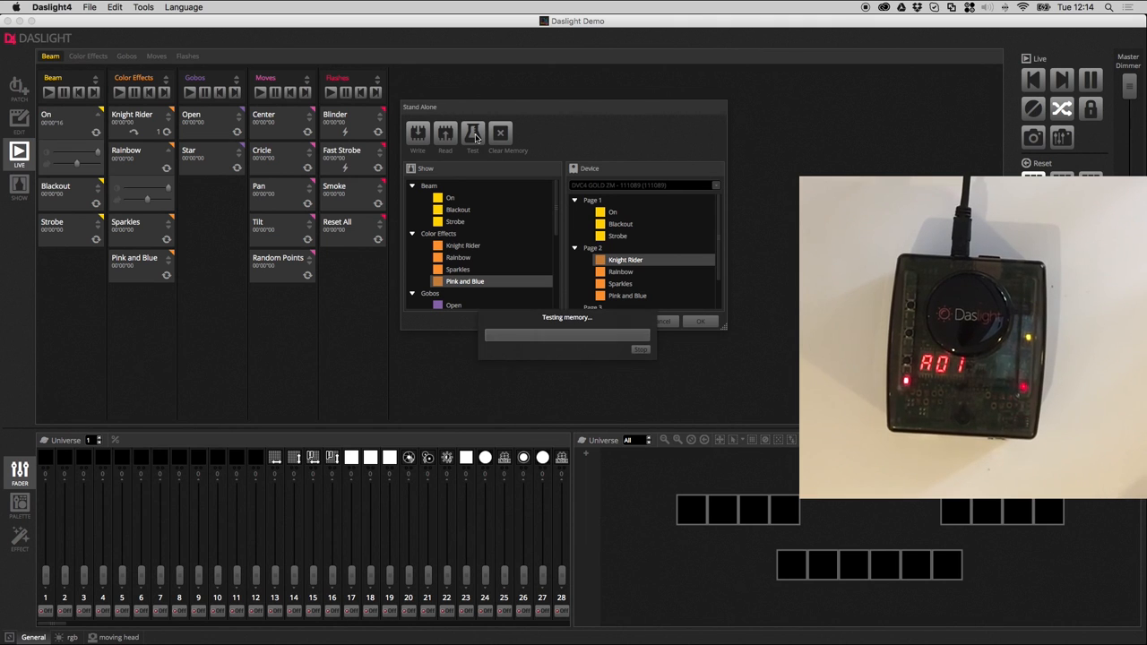